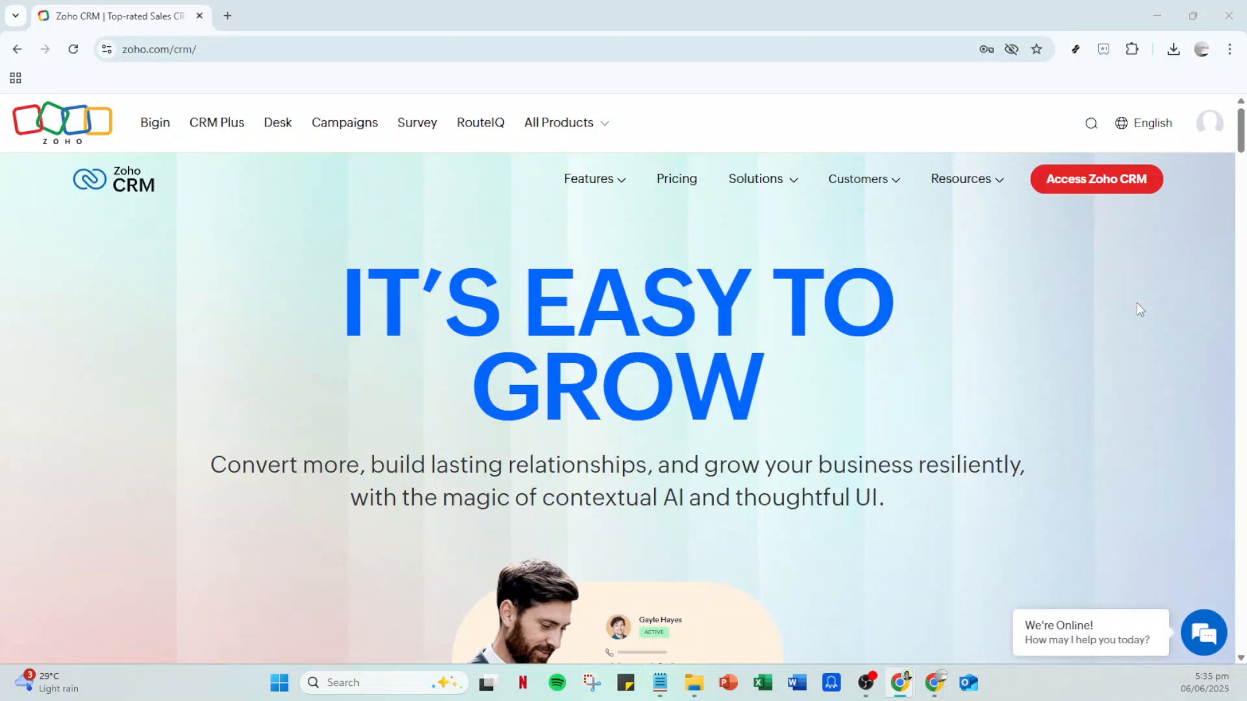
{"action": "mouse_move", "coordinate": [1113, 377]}
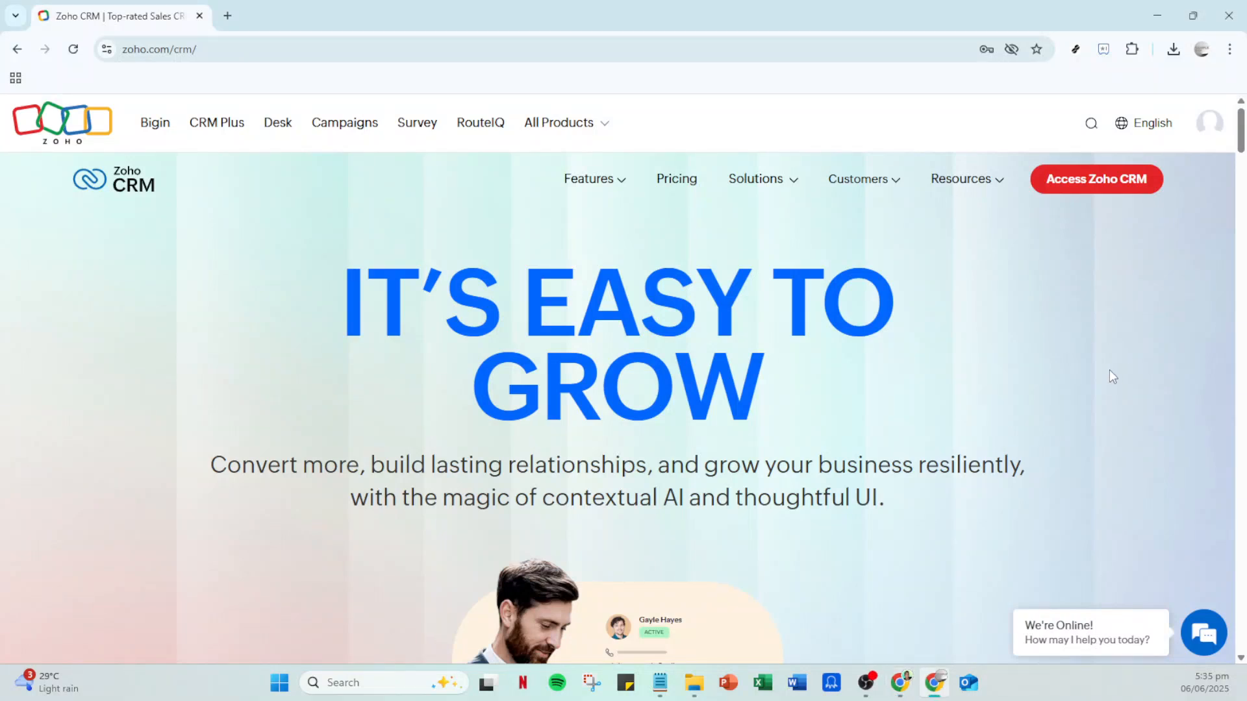
{"action": "mouse_move", "coordinate": [269, 382]}
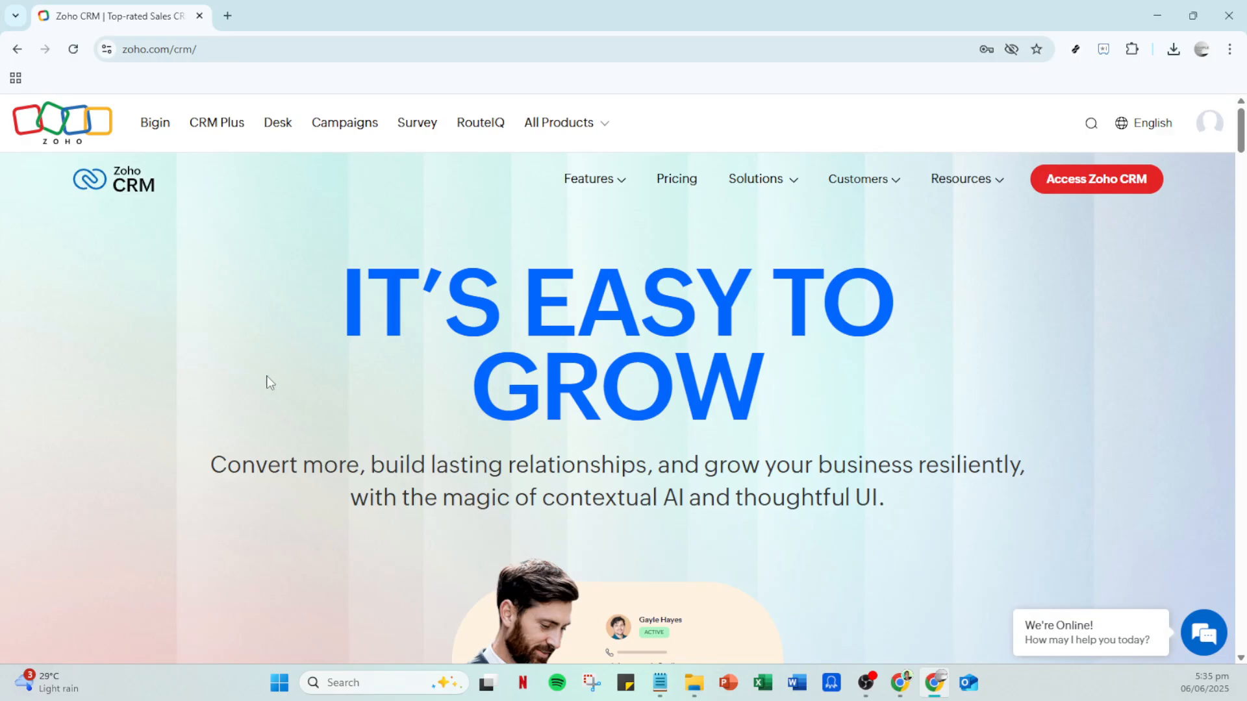
Open the Zoho CRM account in a new tab via Access Zoho CRM.
{"action": "scroll", "scroll_direction": "down", "scroll_amount": 3}
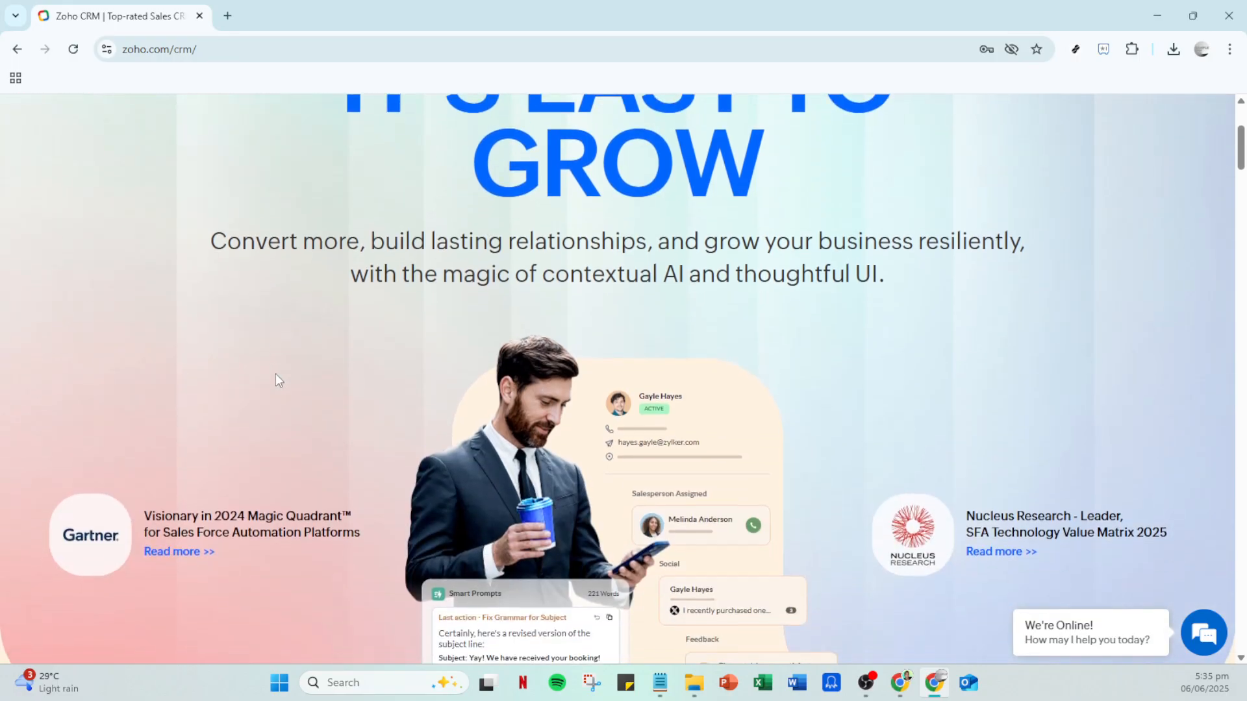
{"action": "scroll", "scroll_direction": "down", "scroll_amount": 3}
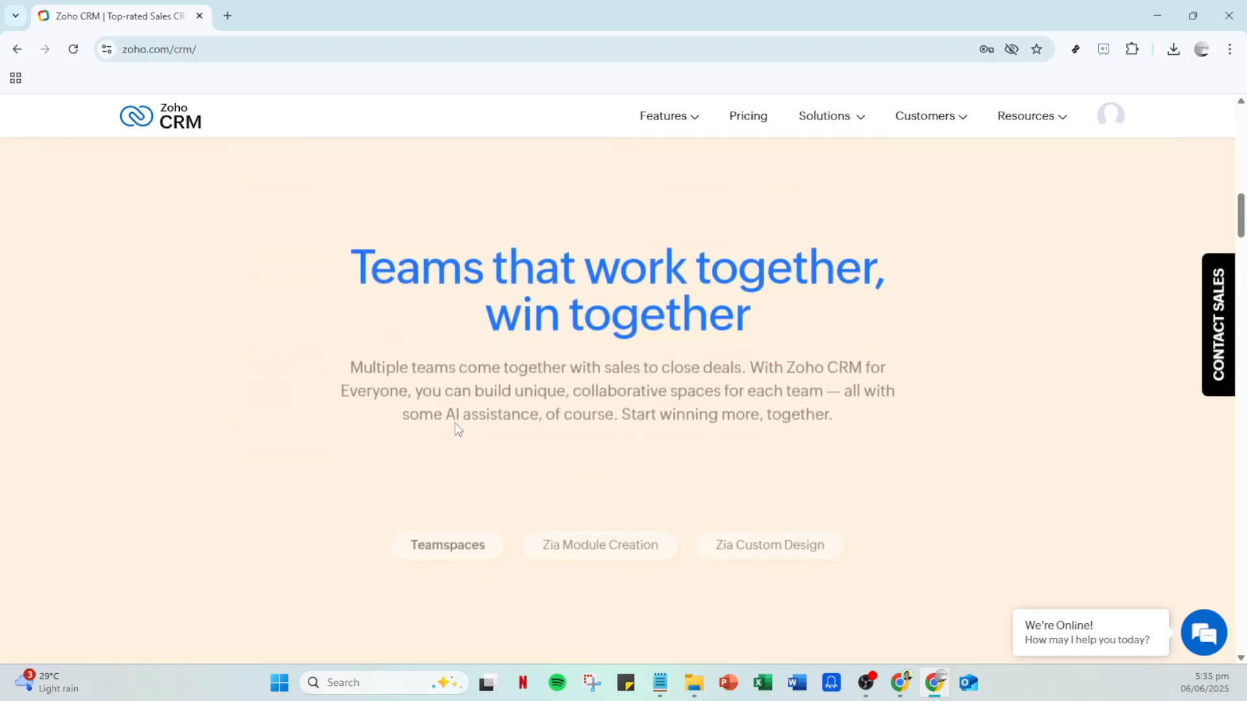
{"action": "scroll", "scroll_direction": "down", "scroll_amount": 3}
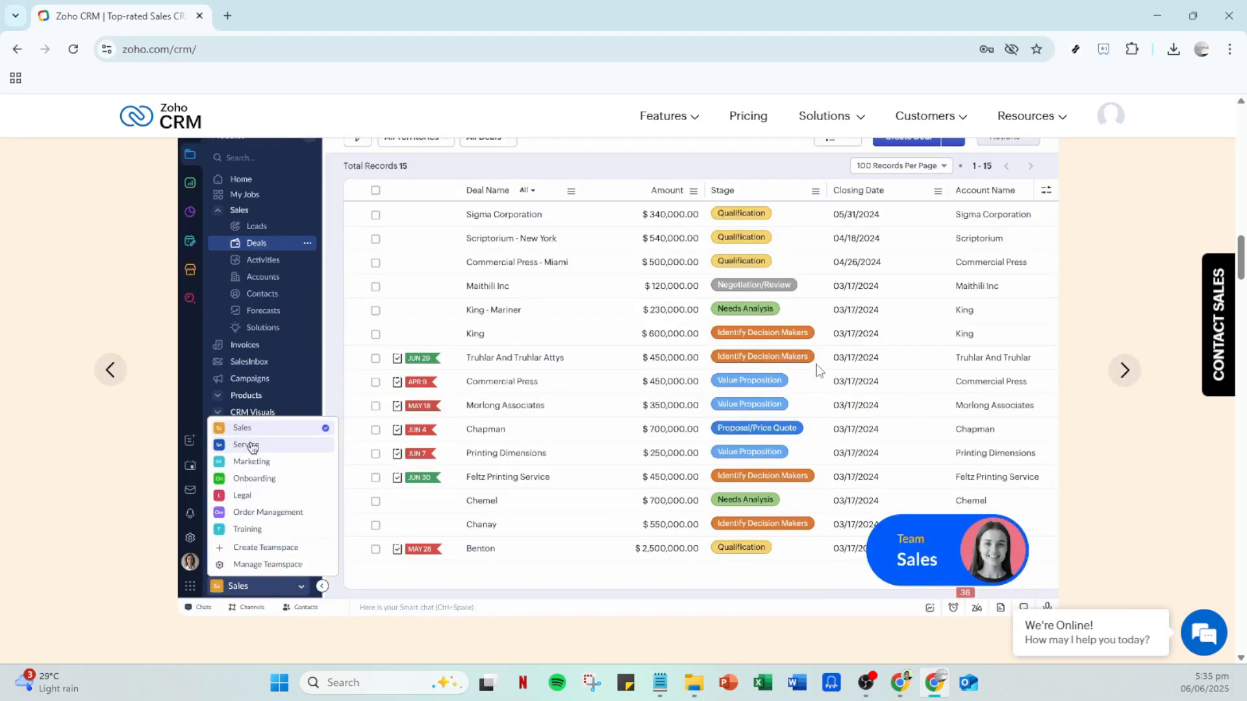
{"action": "left_click", "coordinate": [247, 444]}
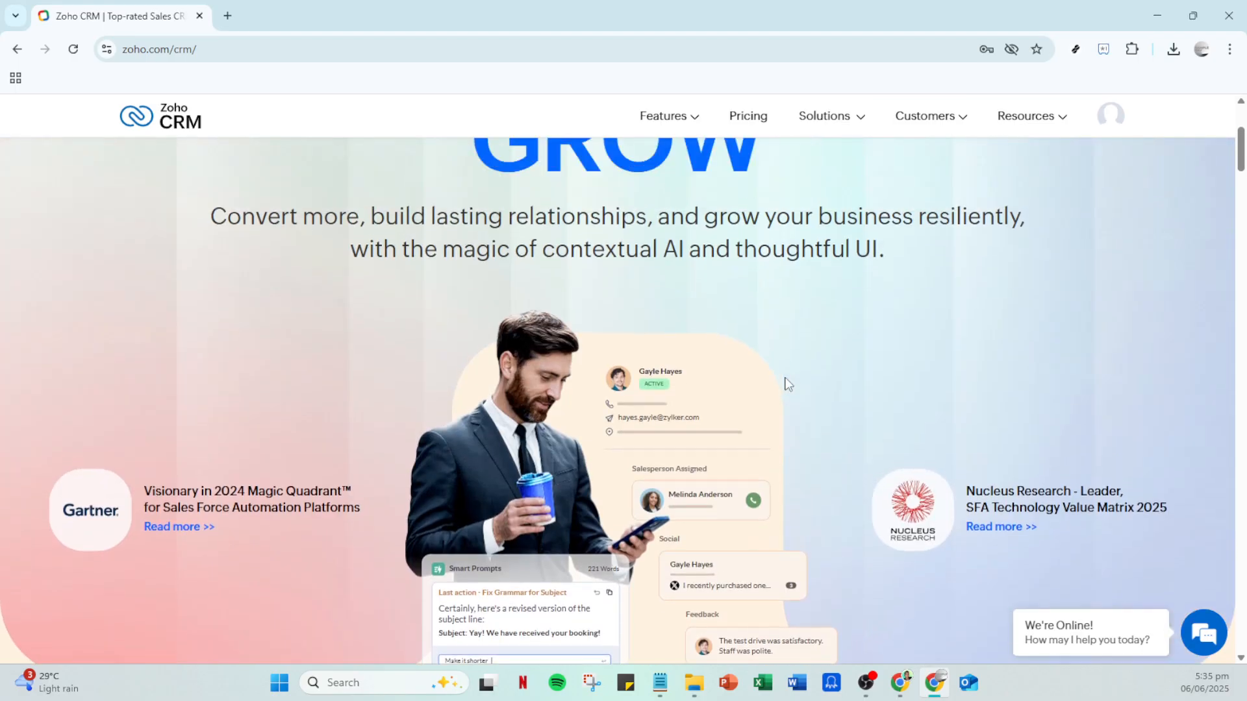
{"action": "scroll", "scroll_direction": "up", "scroll_amount": 3}
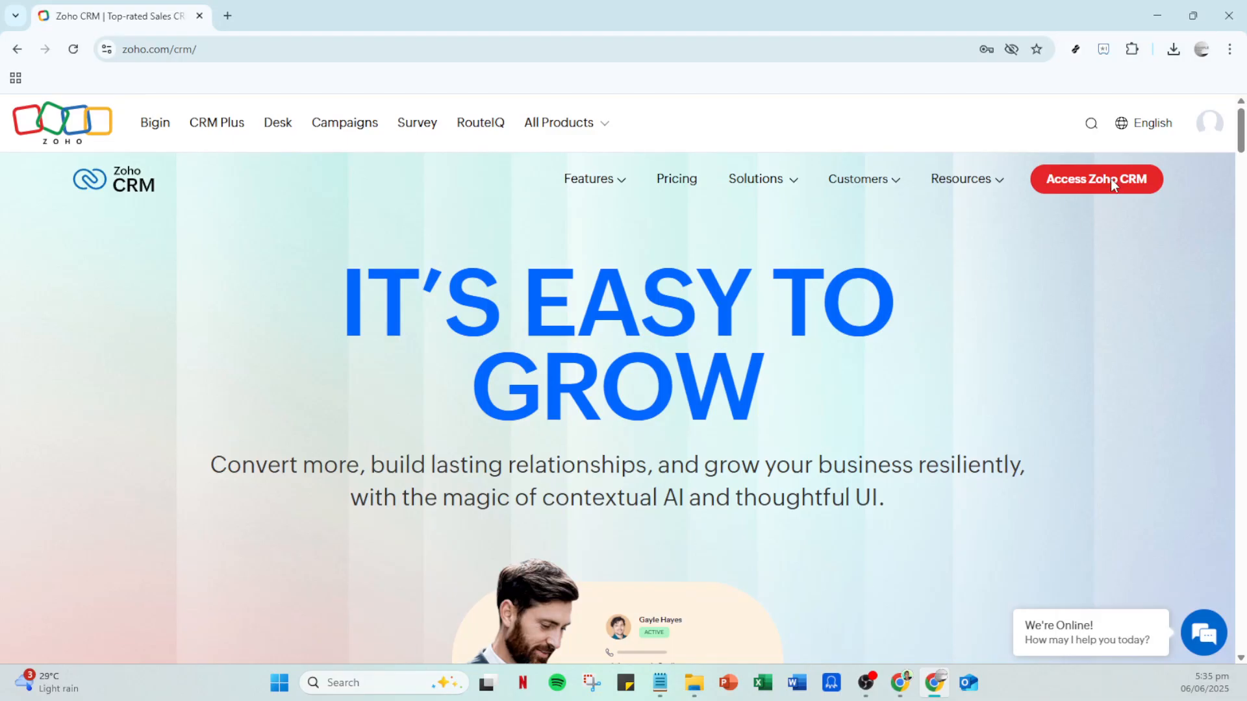
{"action": "left_click", "coordinate": [1096, 179]}
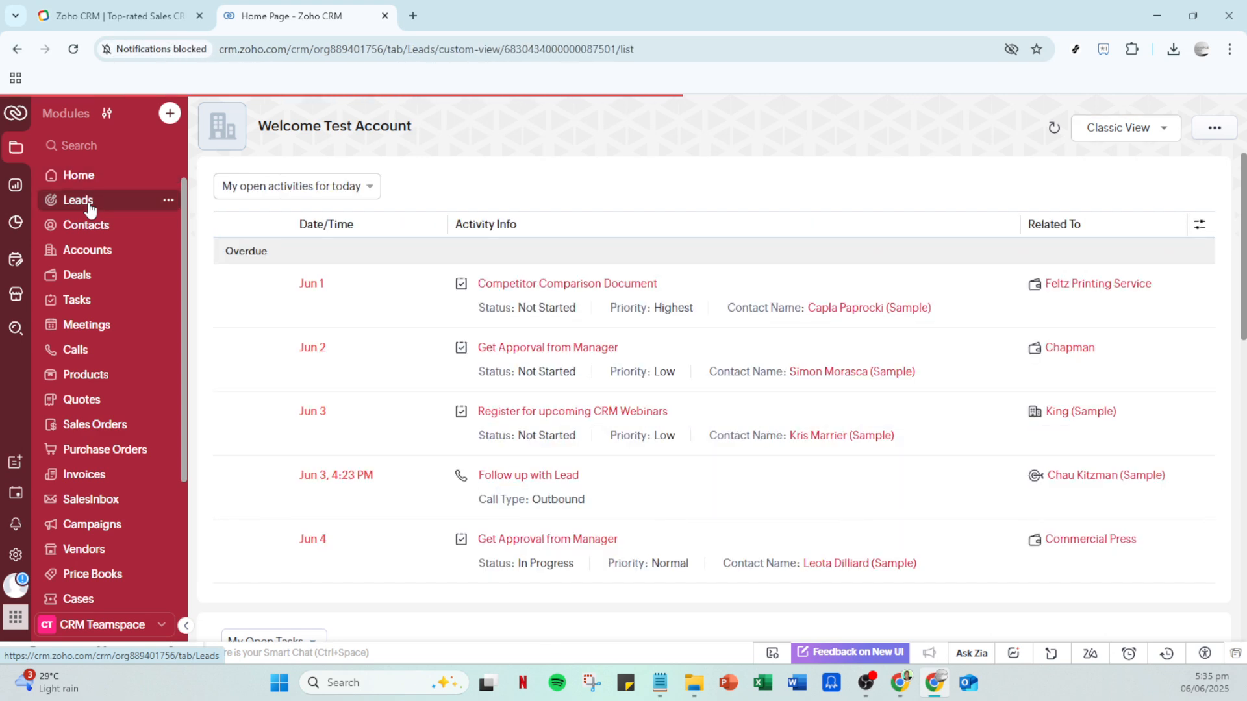
Show the Leads list of nine sample records and start a new lead.
{"action": "left_click", "coordinate": [78, 200]}
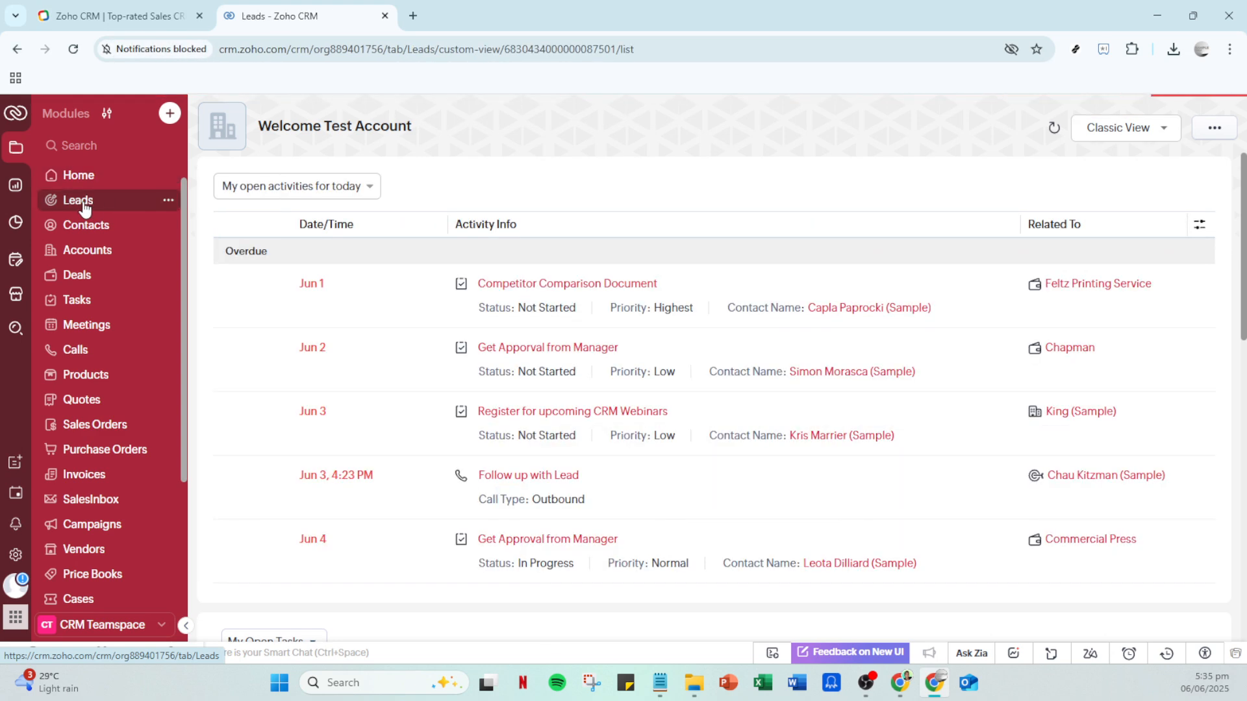
{"action": "left_click", "coordinate": [78, 200]}
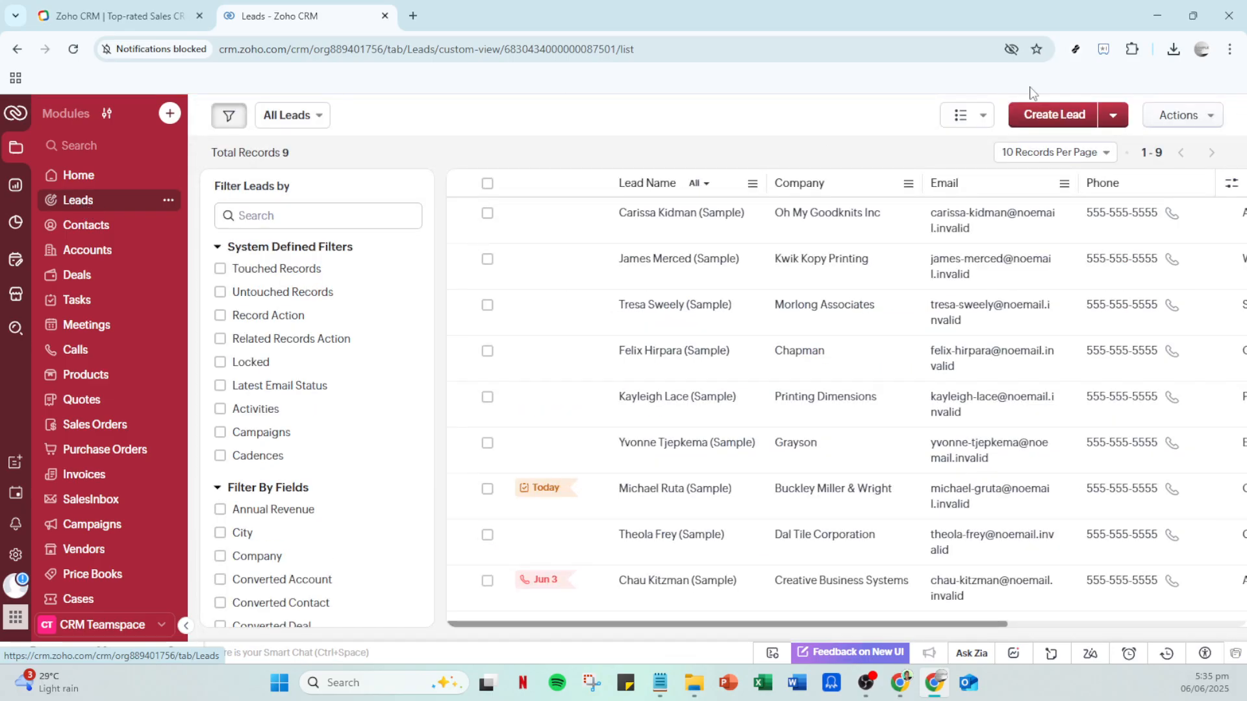
{"action": "mouse_move", "coordinate": [1054, 114]}
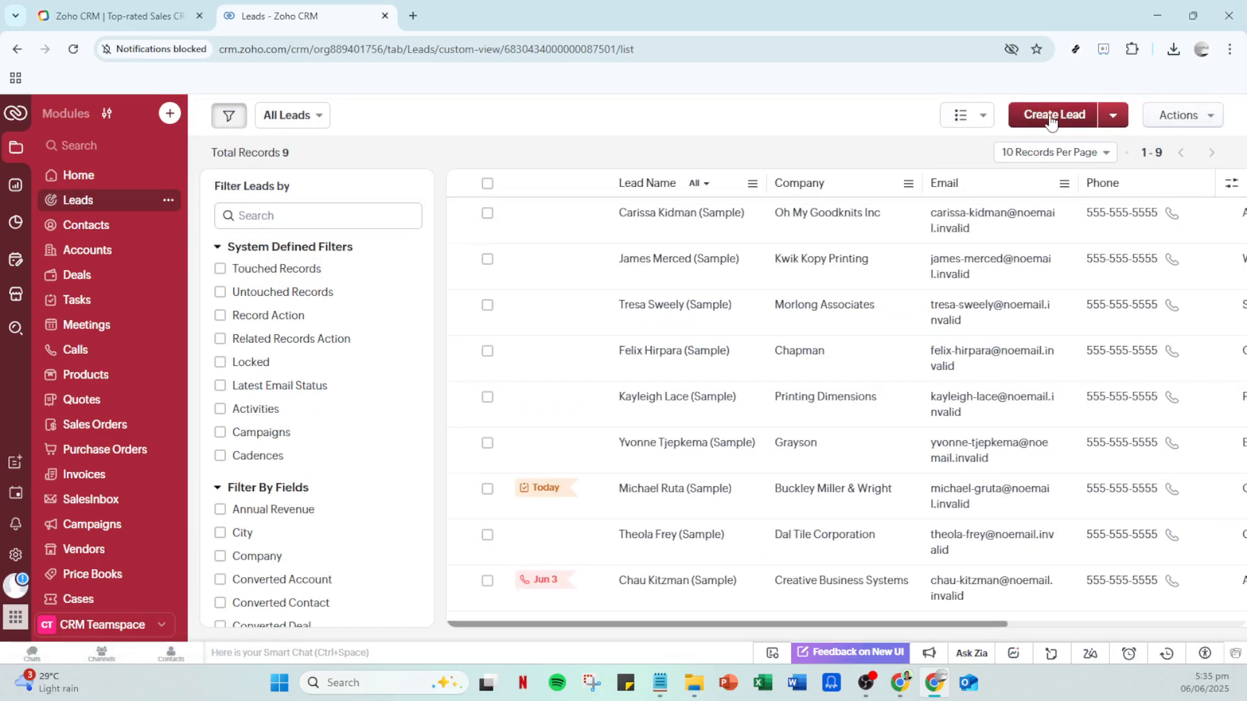
{"action": "left_click", "coordinate": [1053, 114]}
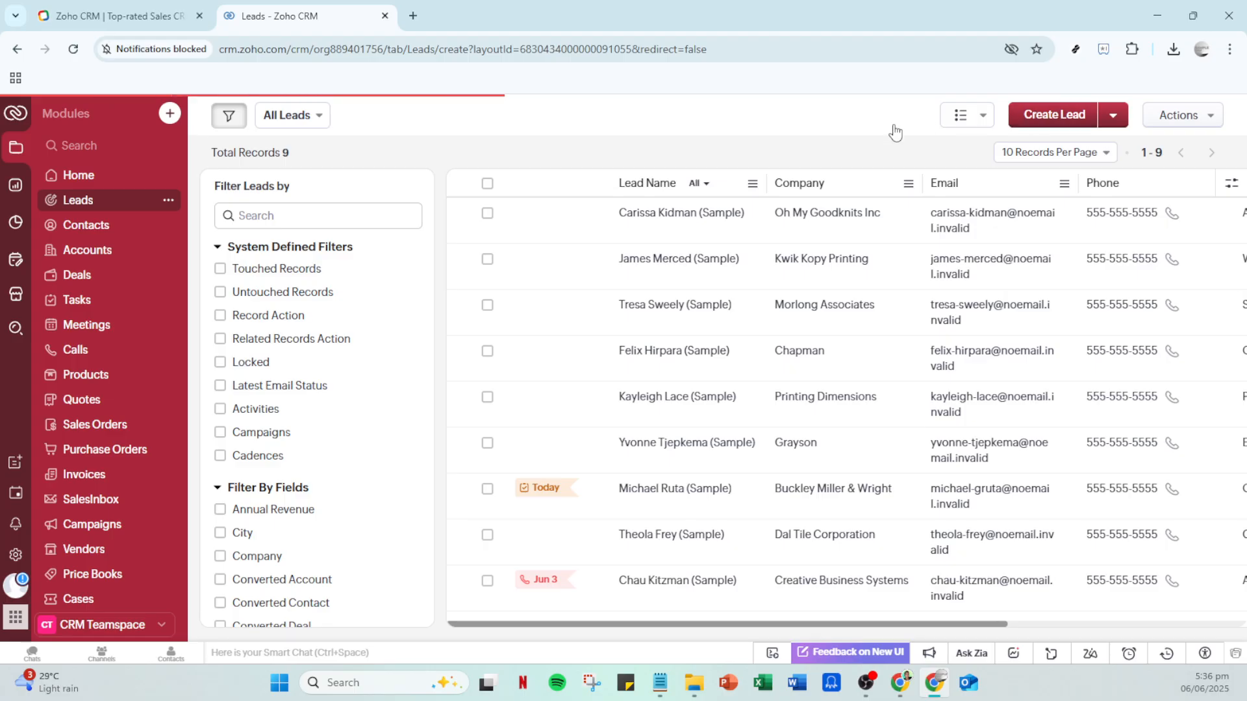
Review the blank new-lead form down to address and description, then leave it unsaved for Leads.
{"action": "left_click", "coordinate": [1054, 114]}
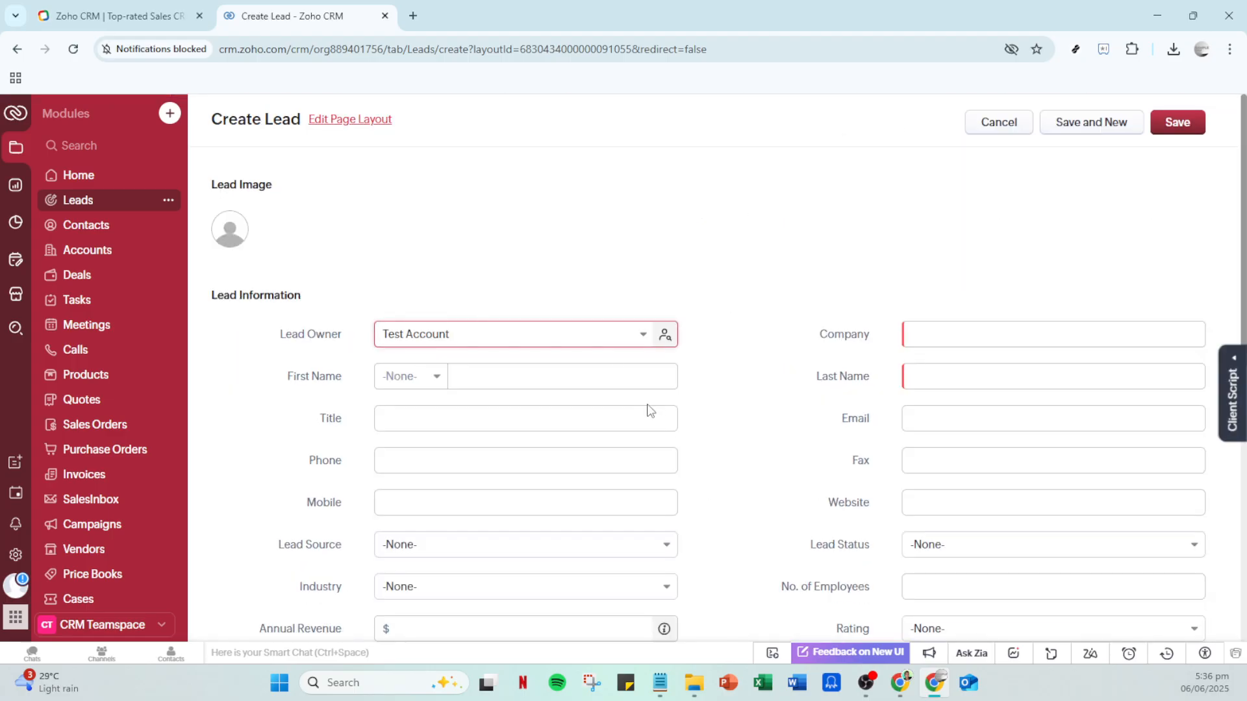
{"action": "scroll", "scroll_direction": "down", "scroll_amount": 3}
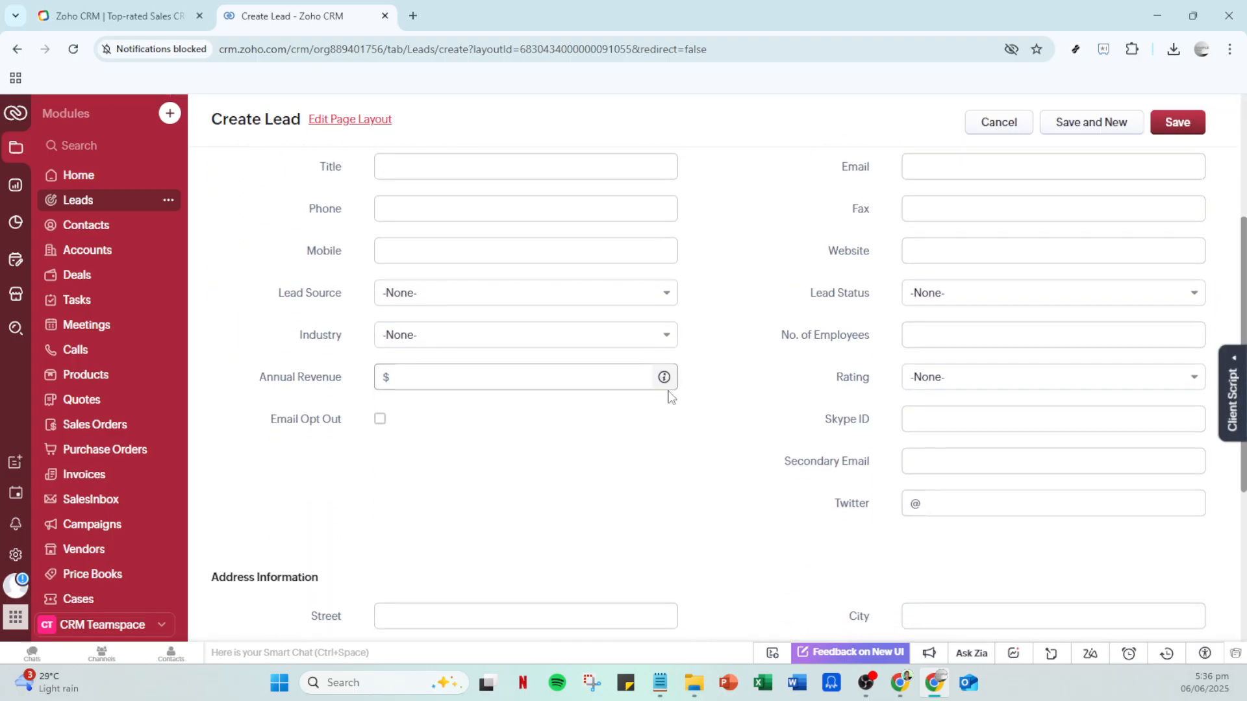
{"action": "scroll", "scroll_direction": "down", "scroll_amount": 3}
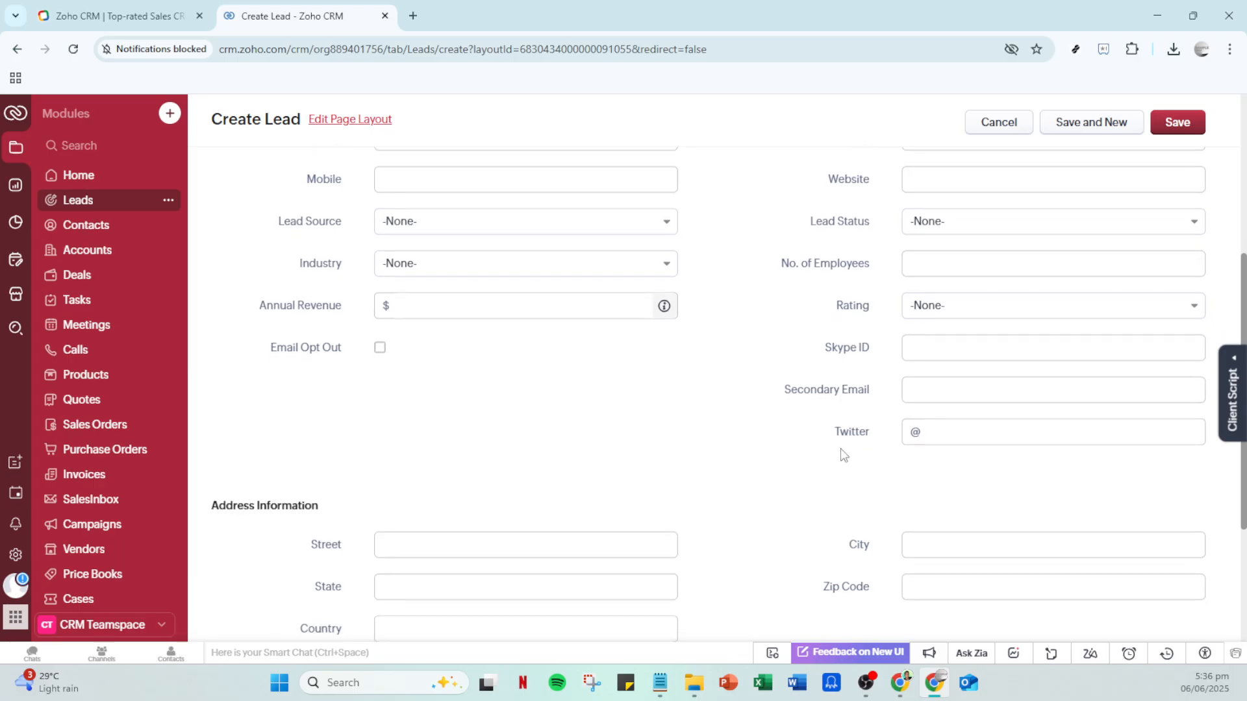
{"action": "scroll", "scroll_direction": "down", "scroll_amount": 3}
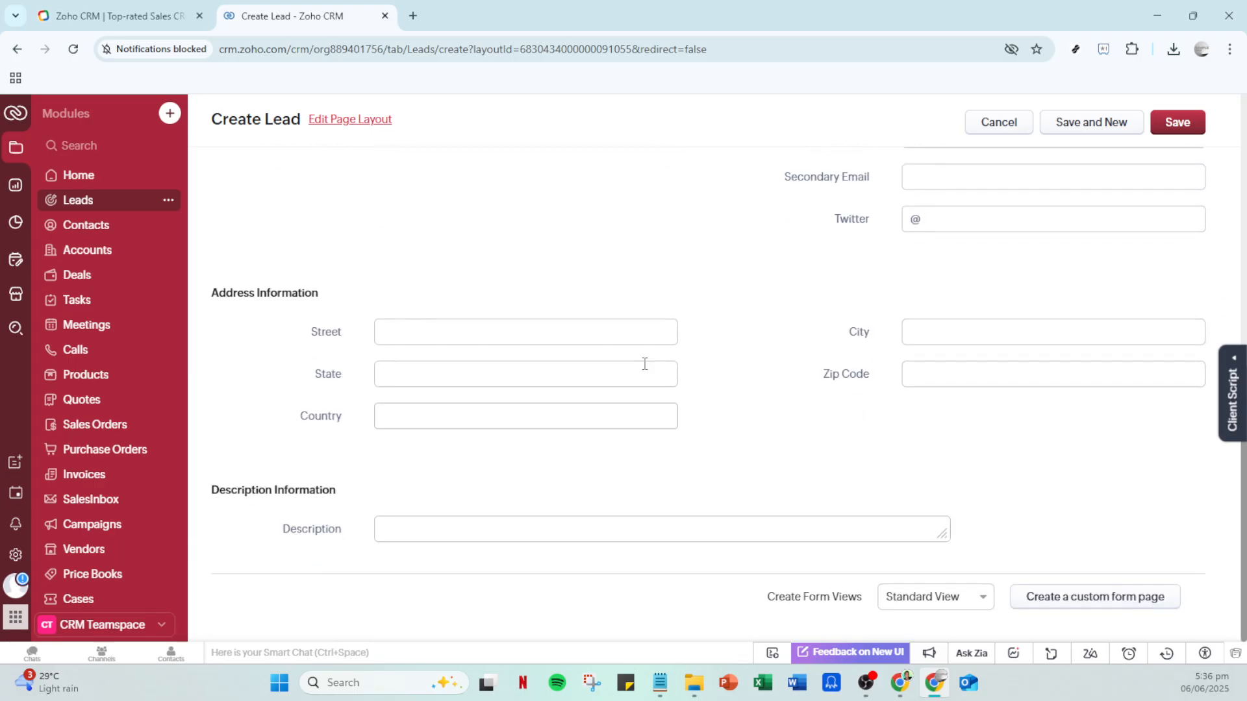
{"action": "mouse_move", "coordinate": [78, 200]}
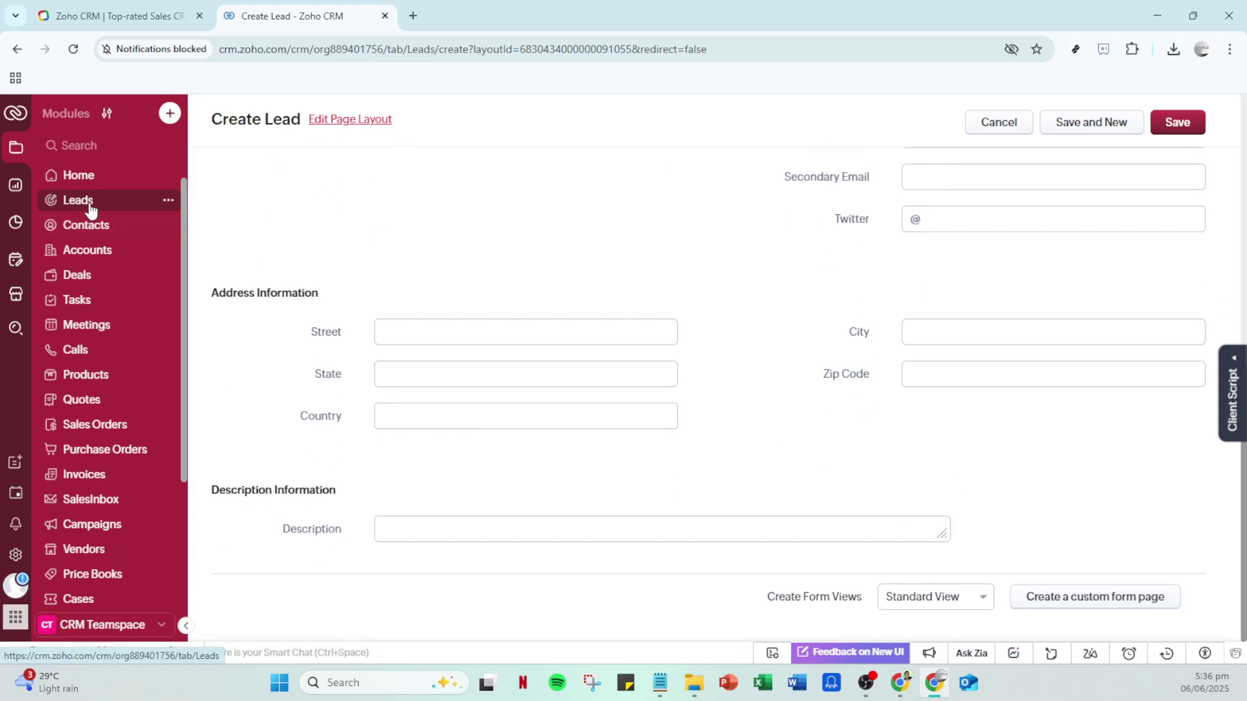
{"action": "mouse_move", "coordinate": [738, 545]}
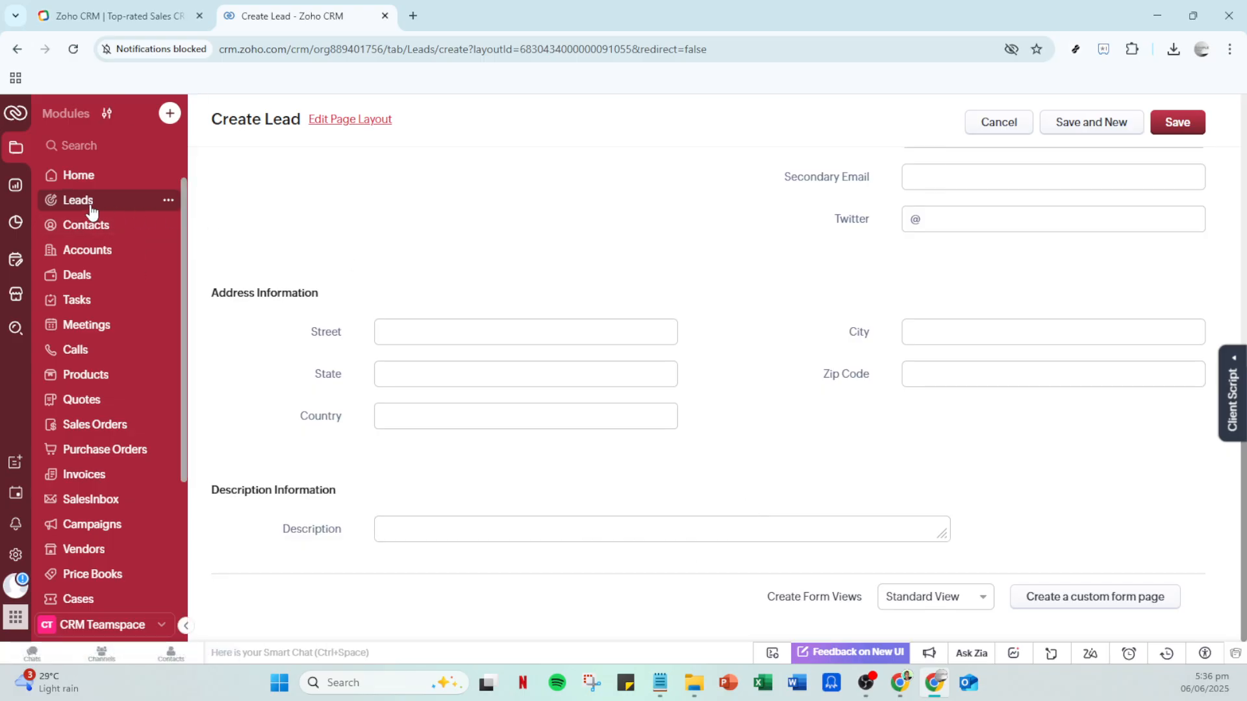
{"action": "left_click", "coordinate": [78, 200]}
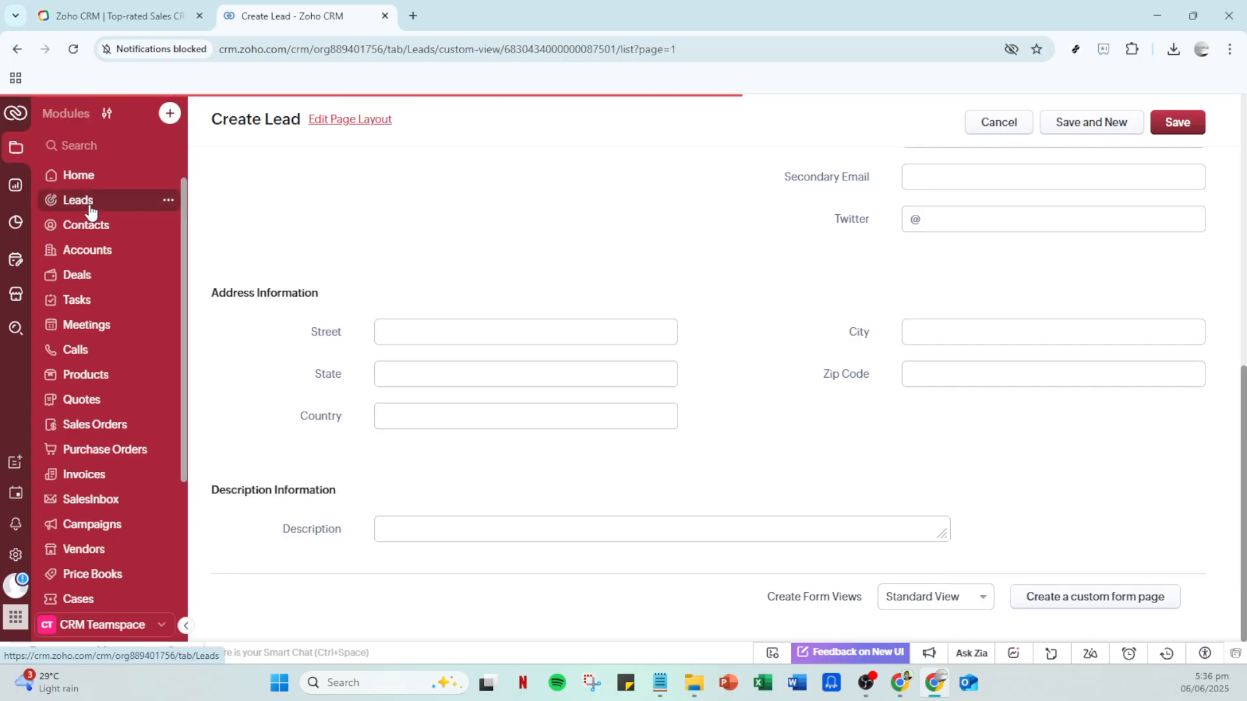
Open the Carissa Kidman (Sample) lead record from the Leads list.
{"action": "left_click", "coordinate": [78, 200]}
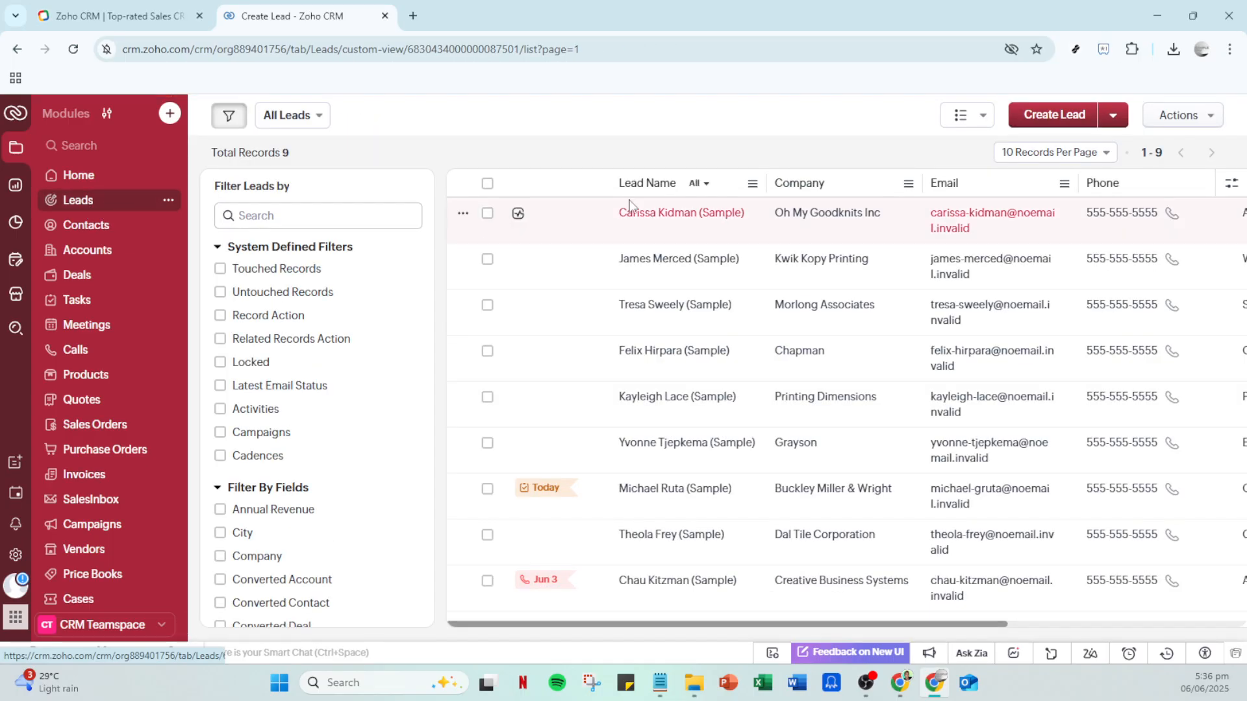
{"action": "left_click", "coordinate": [680, 212]}
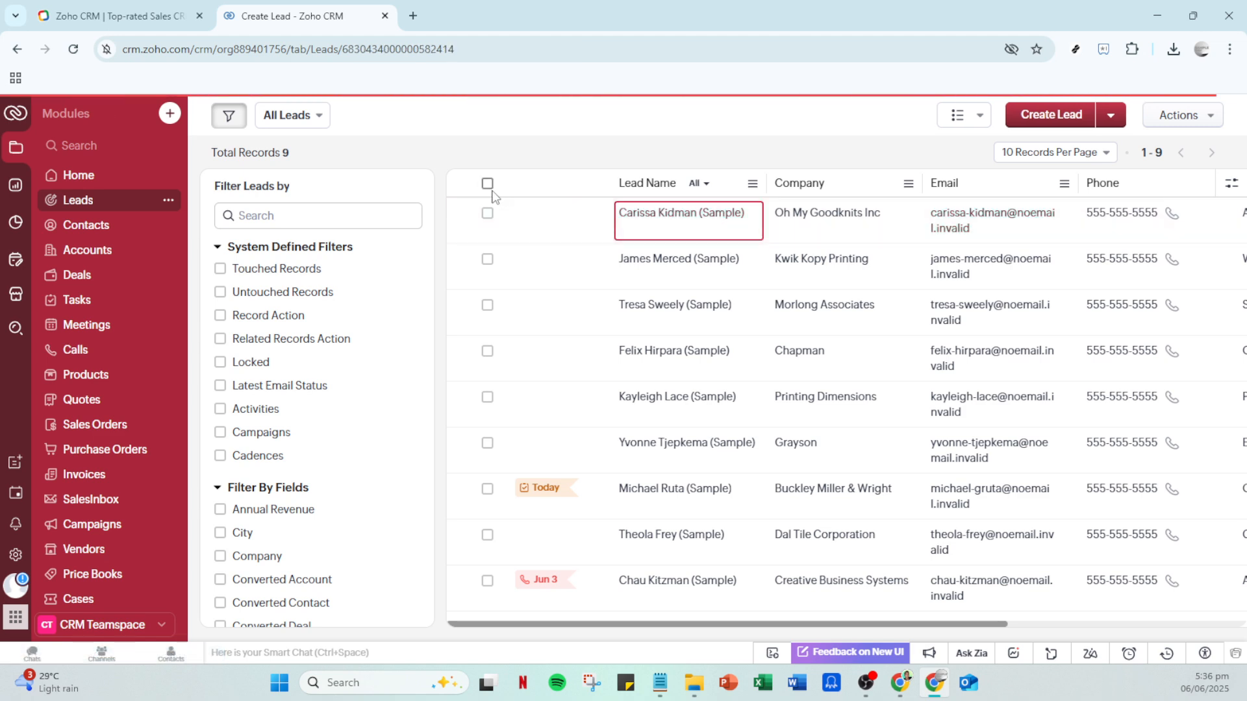
Start converting the Carissa Kidman (Sample) lead via Convert.
{"action": "left_click", "coordinate": [676, 212]}
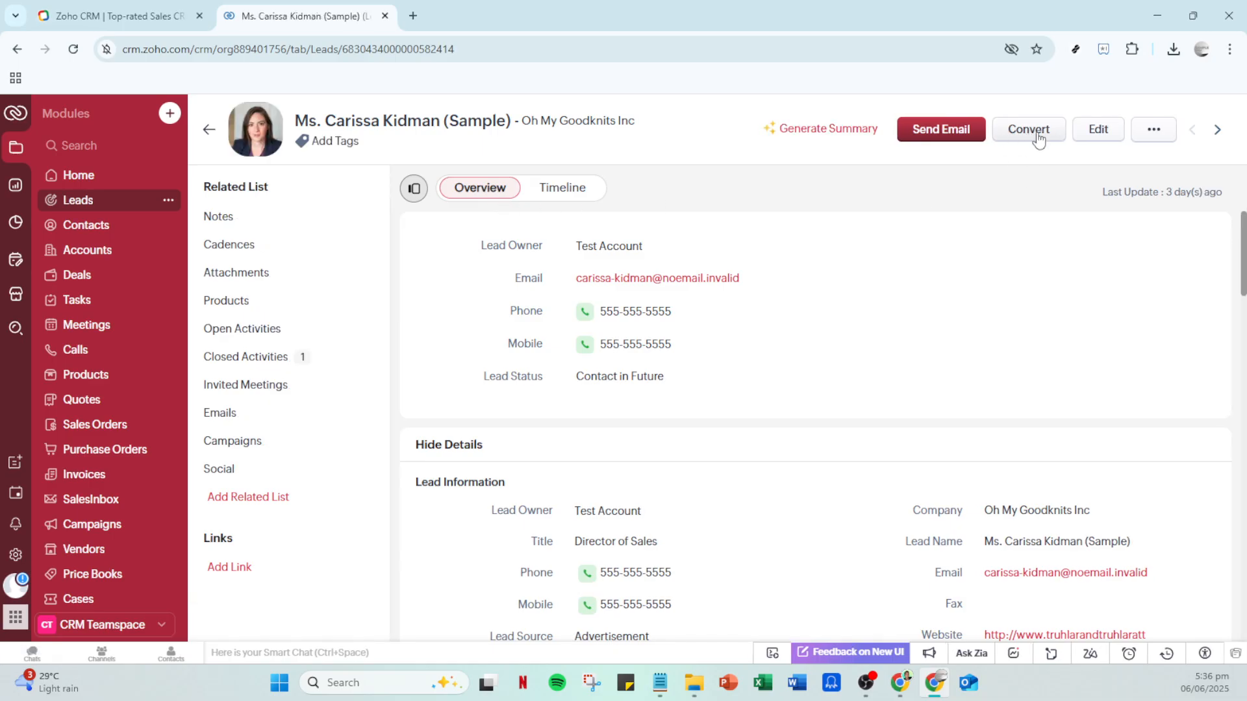
{"action": "mouse_move", "coordinate": [1036, 143]}
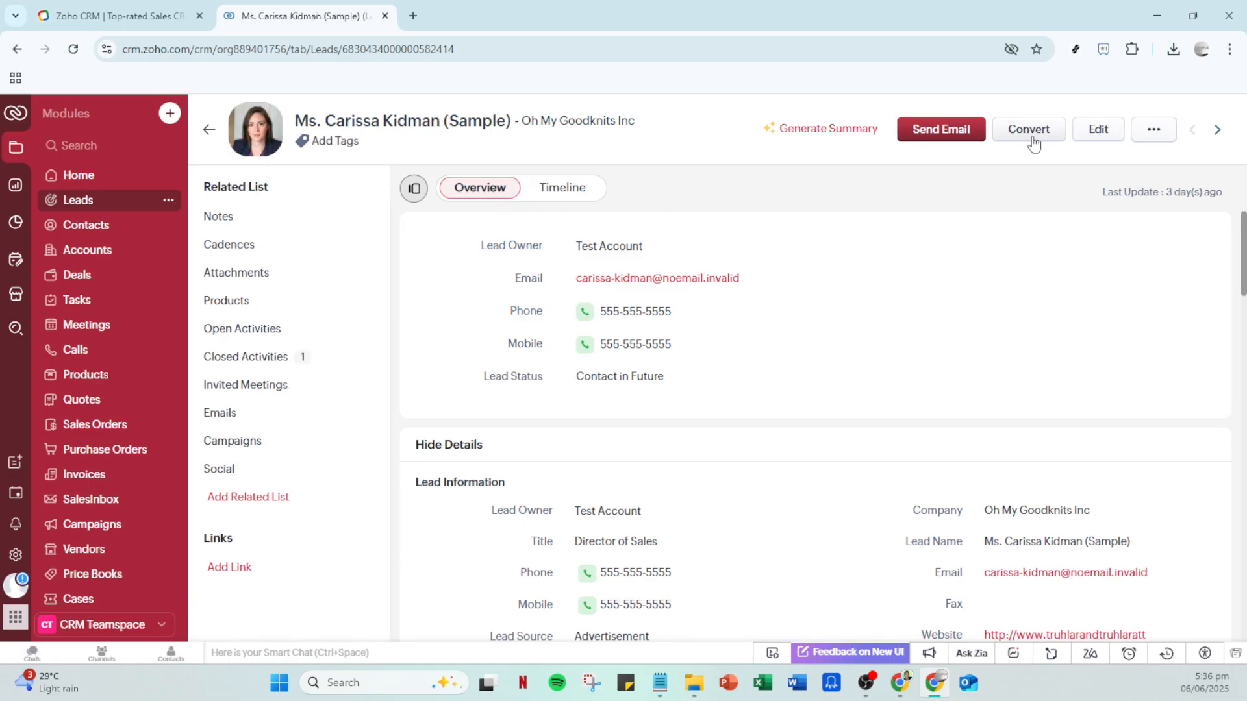
{"action": "left_click", "coordinate": [1028, 129]}
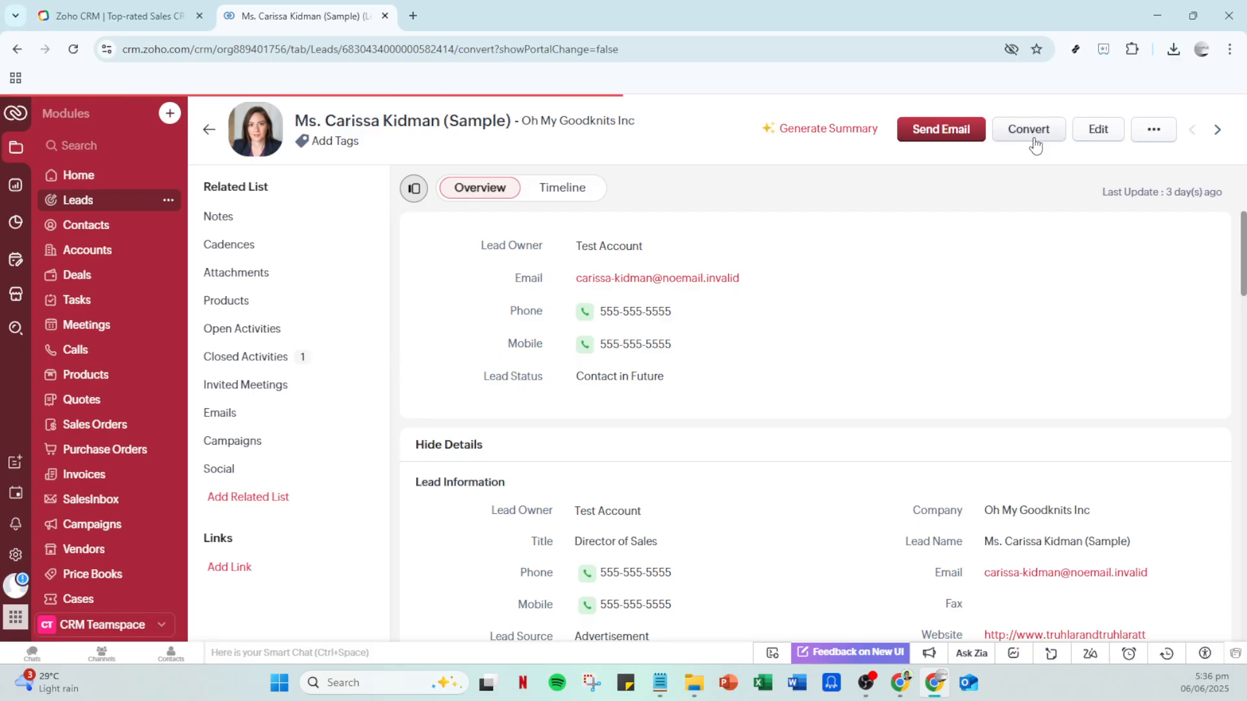
Bring up the Convert Lead page set to create a new account and contact.
{"action": "left_click", "coordinate": [1028, 129]}
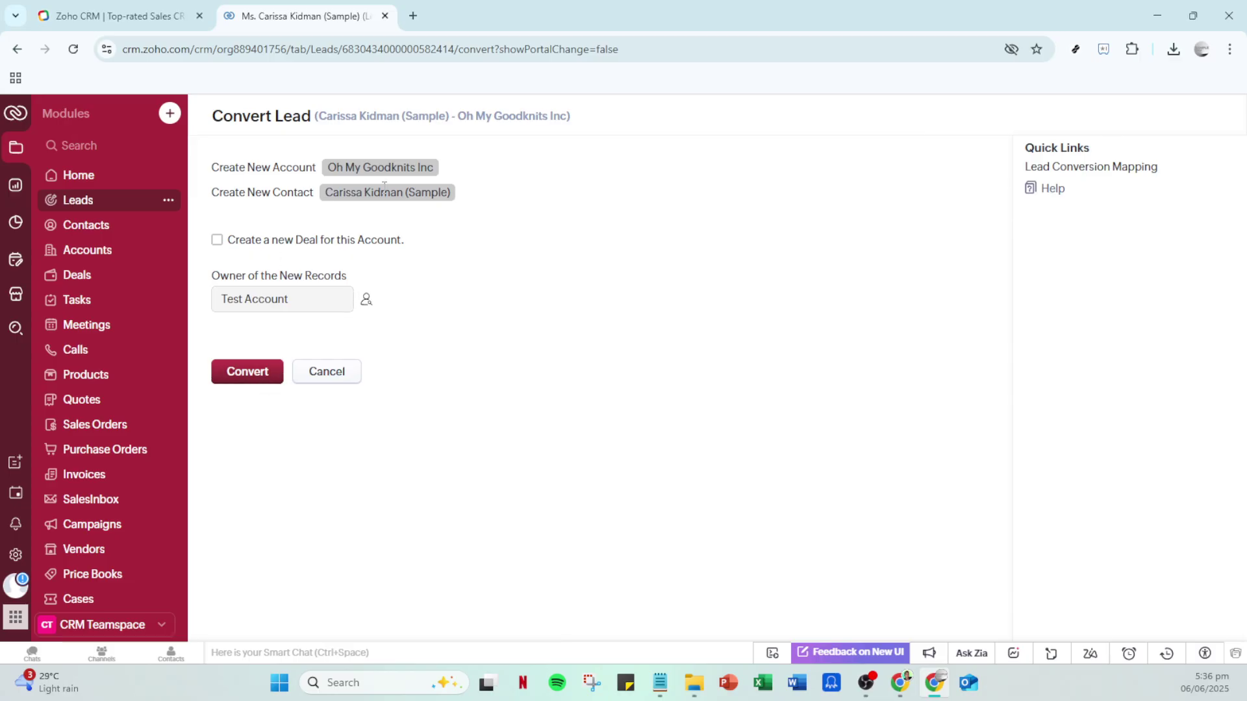
{"action": "mouse_move", "coordinate": [86, 225]}
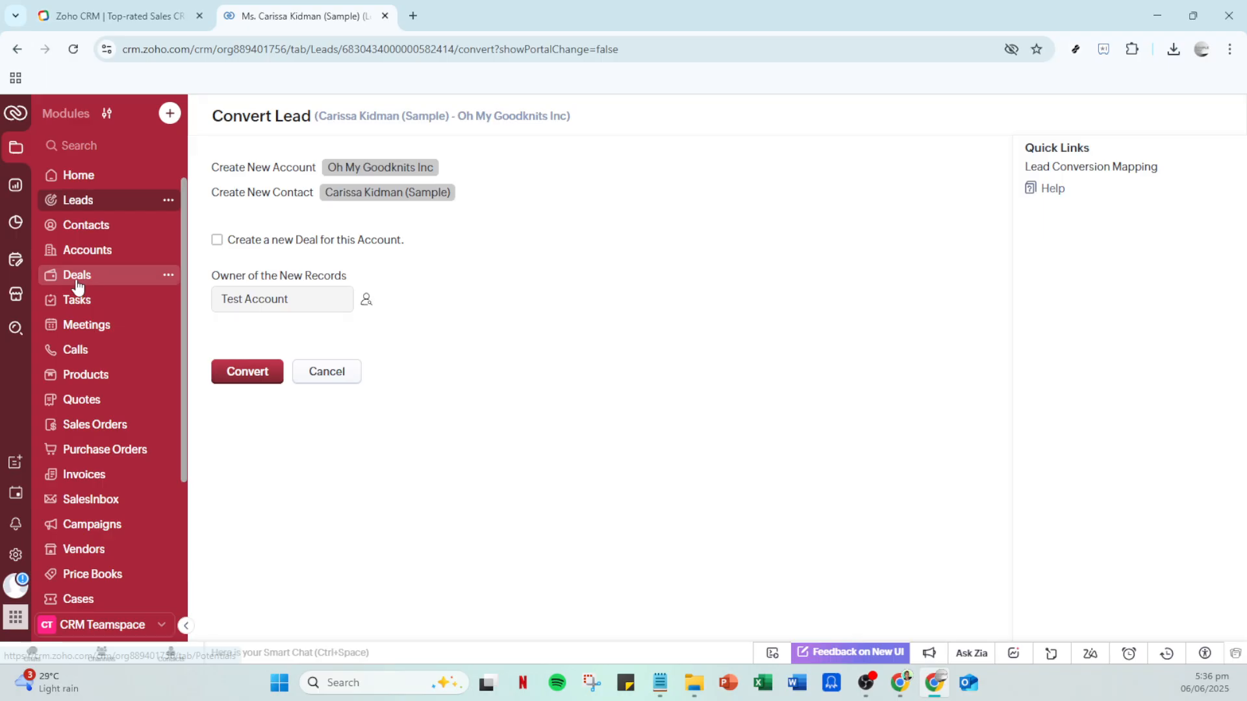
{"action": "mouse_move", "coordinate": [86, 225]}
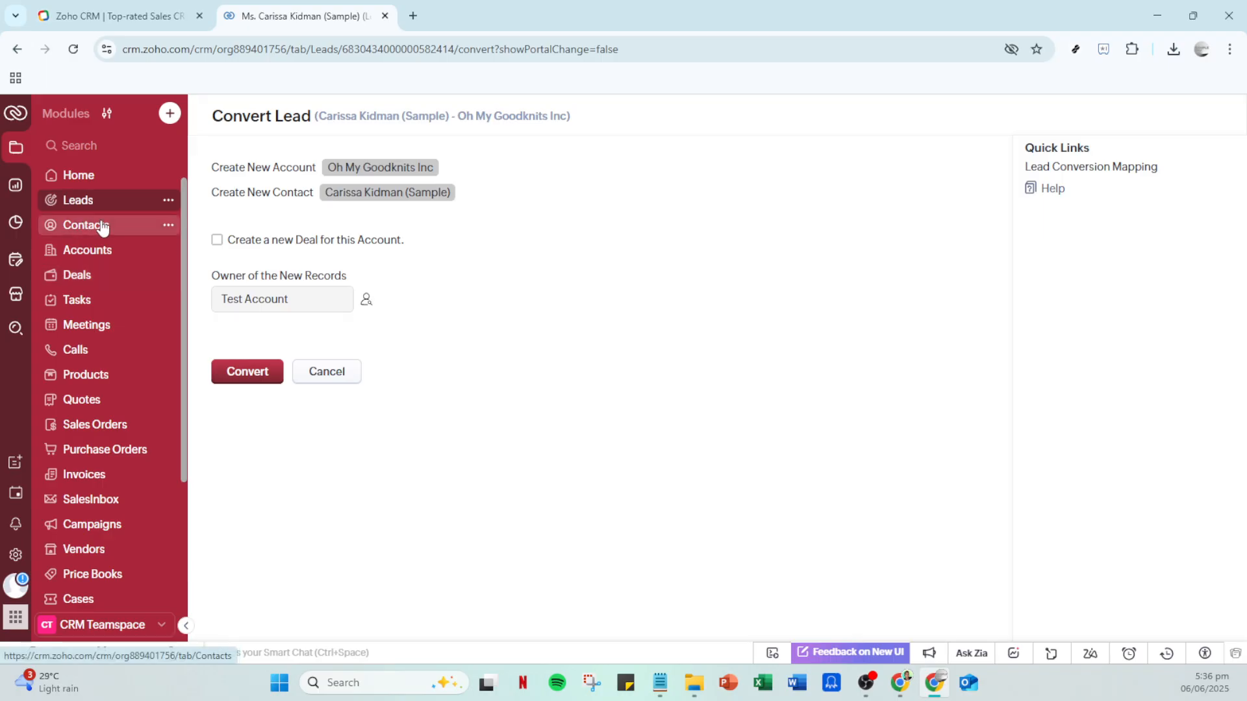
{"action": "mouse_move", "coordinate": [77, 280]}
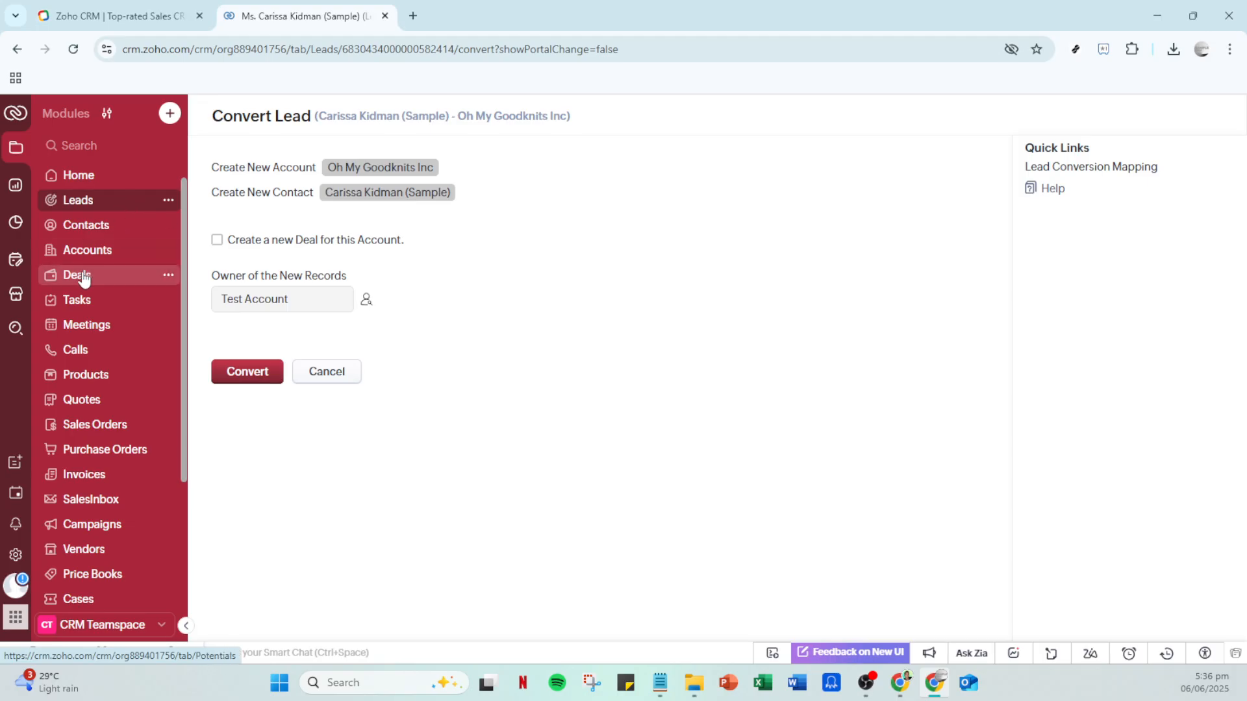
Show the All Deals kanban stage board, then head to the analytics dashboards.
{"action": "left_click", "coordinate": [77, 274]}
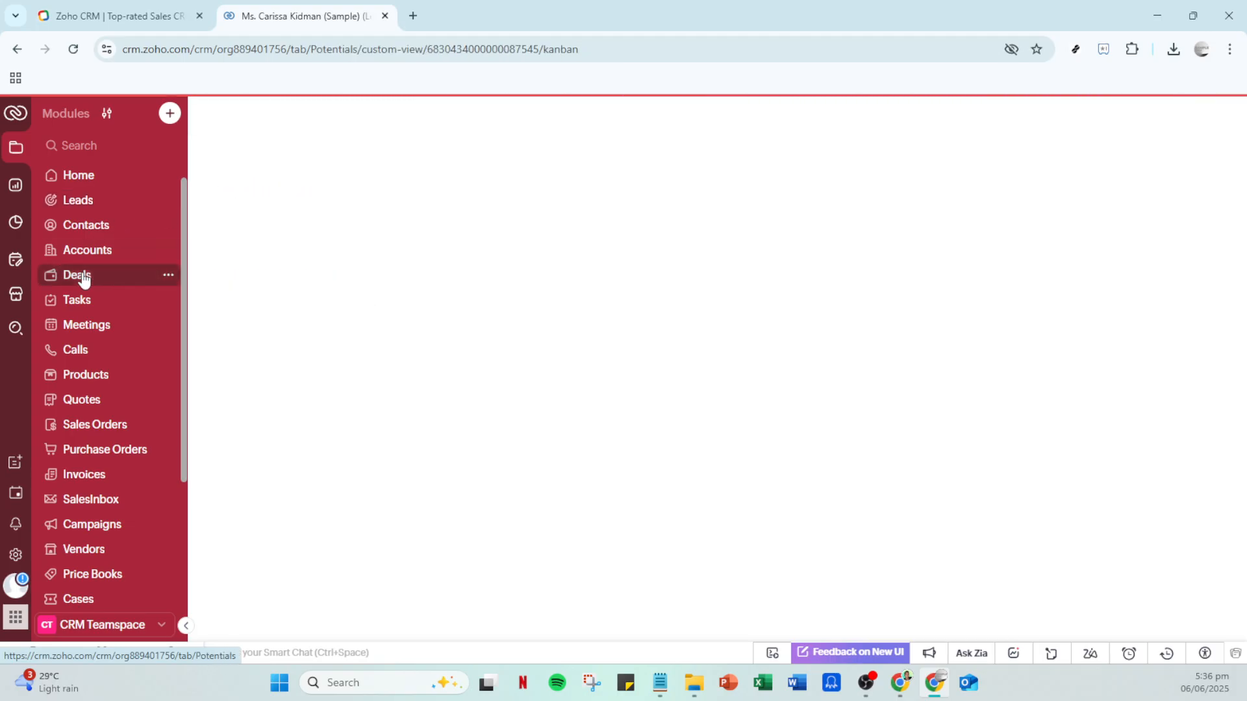
{"action": "left_click", "coordinate": [77, 274]}
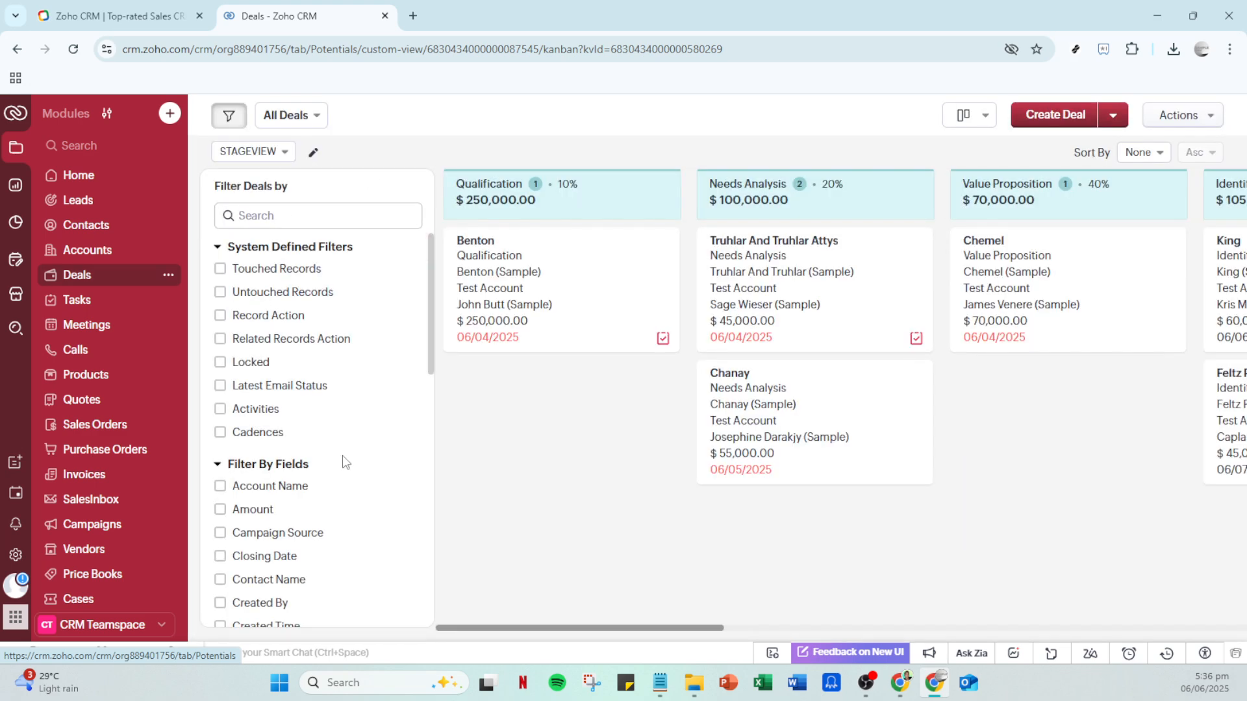
{"action": "mouse_move", "coordinate": [504, 304]}
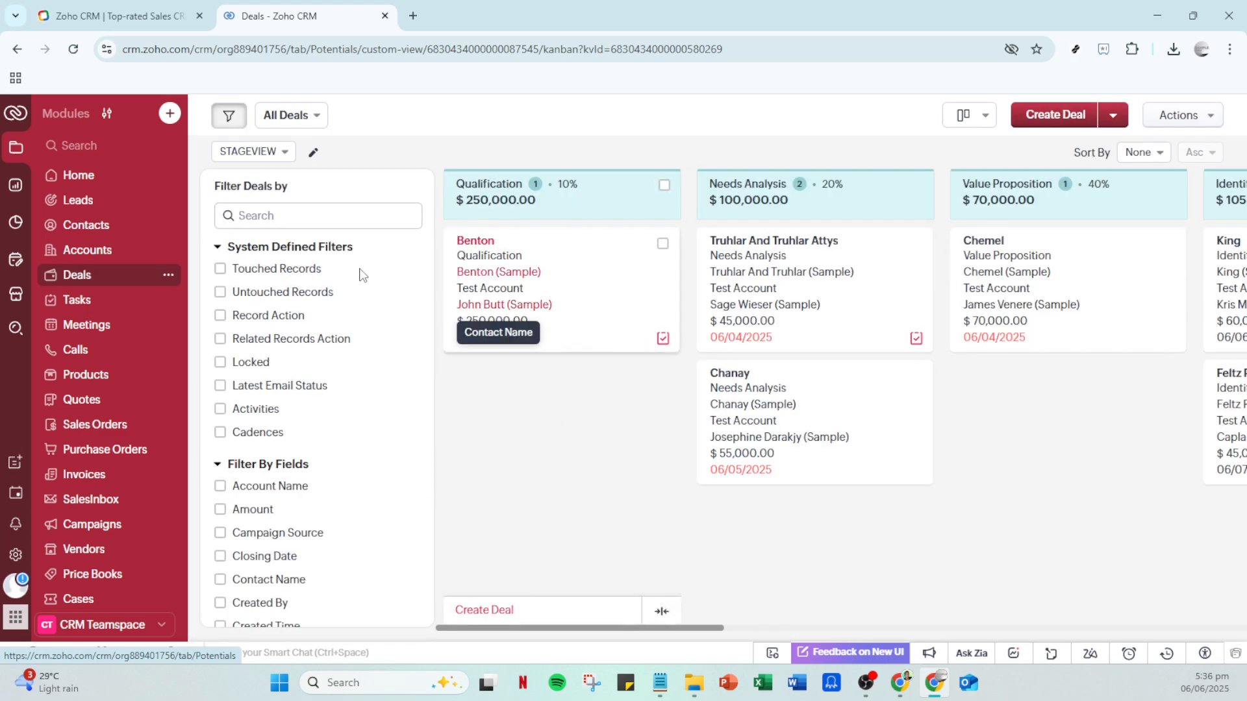
{"action": "mouse_move", "coordinate": [16, 223]}
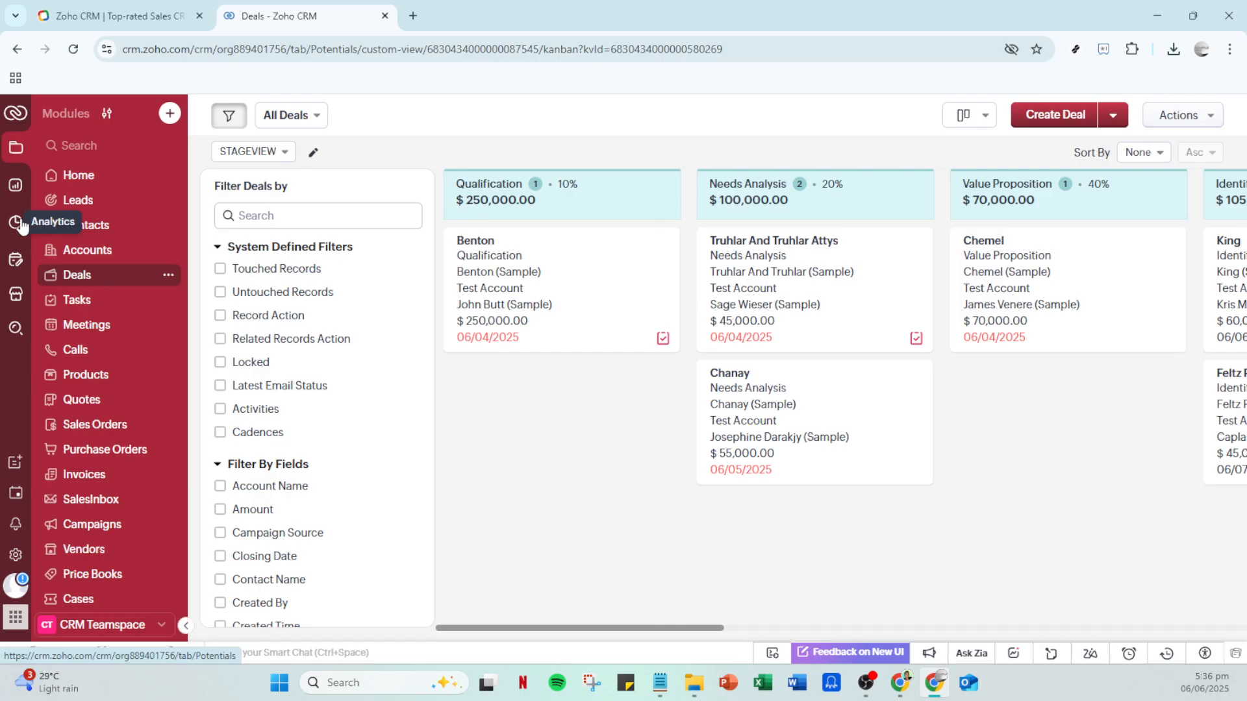
{"action": "left_click", "coordinate": [16, 225]}
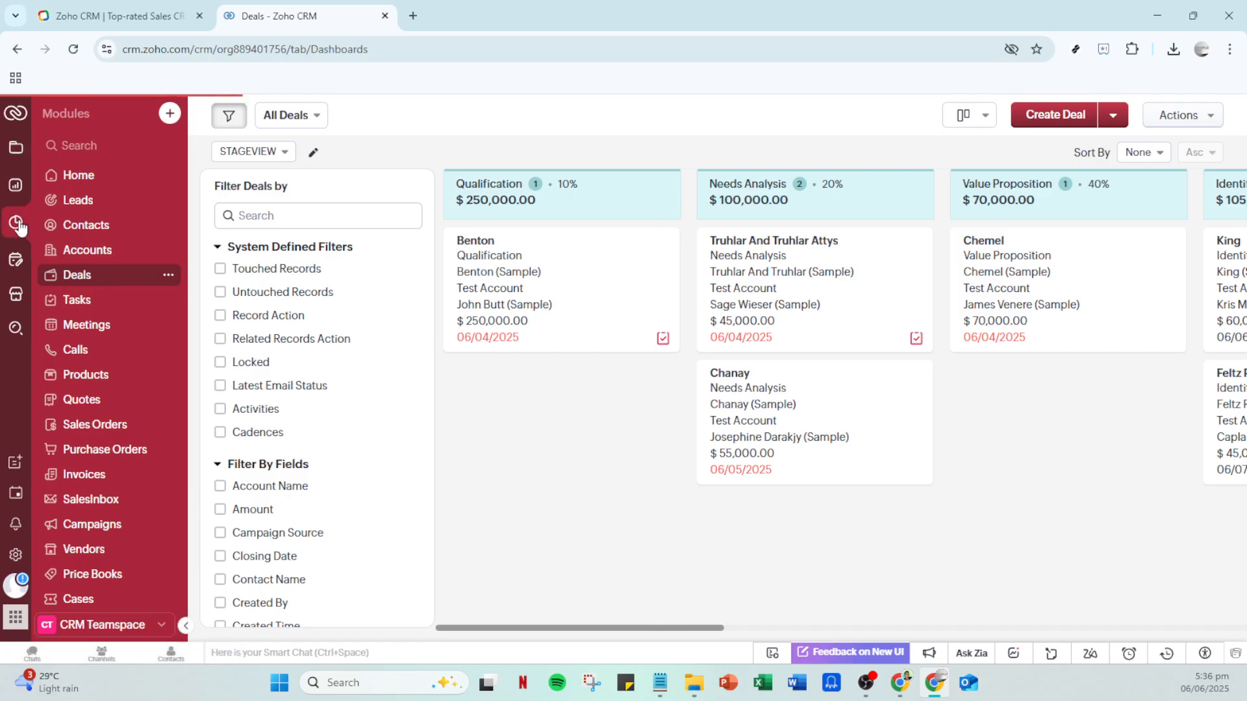
Scroll the Org Overview dashboard down to Leads By Source and back up.
{"action": "left_click", "coordinate": [15, 222]}
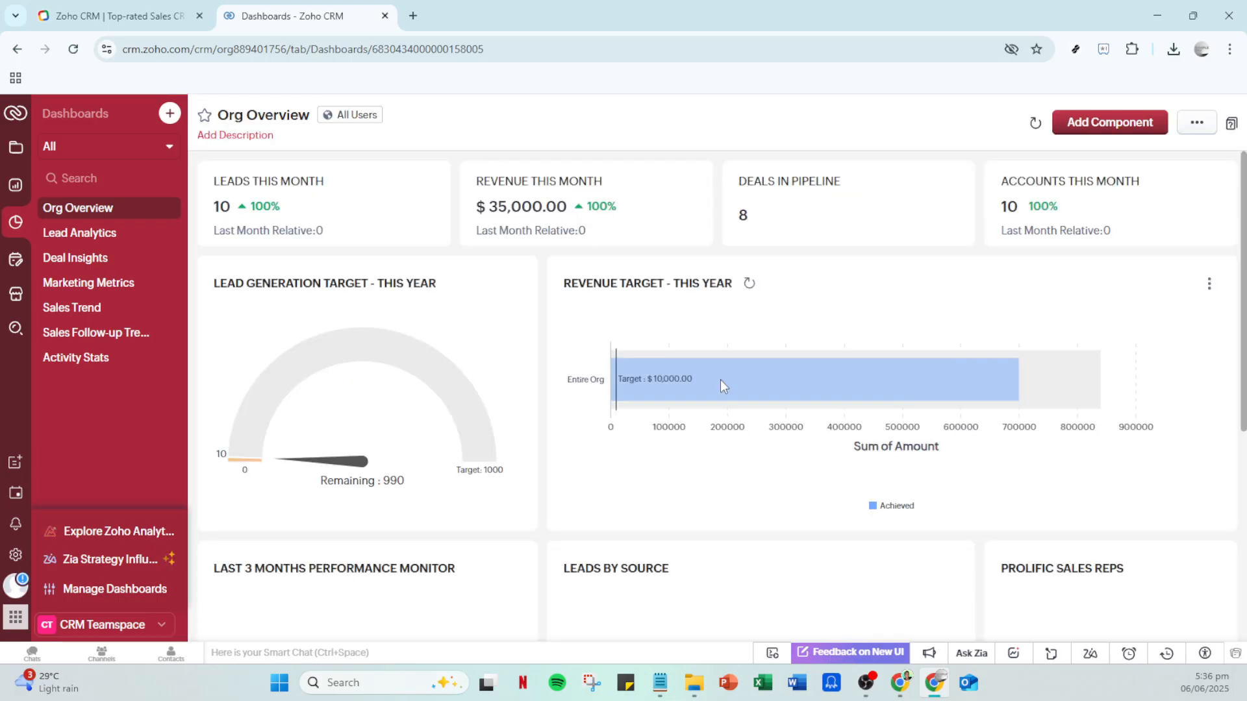
{"action": "scroll", "scroll_direction": "down", "scroll_amount": 3}
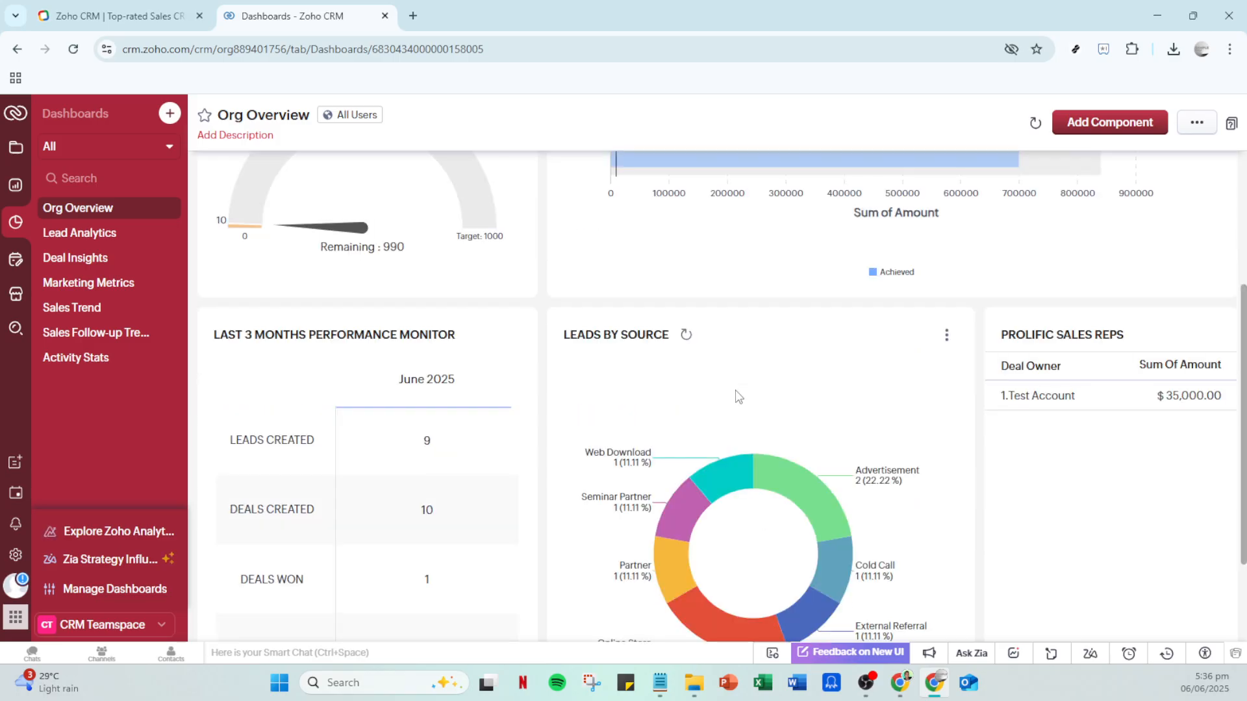
{"action": "scroll", "scroll_direction": "up", "scroll_amount": 3}
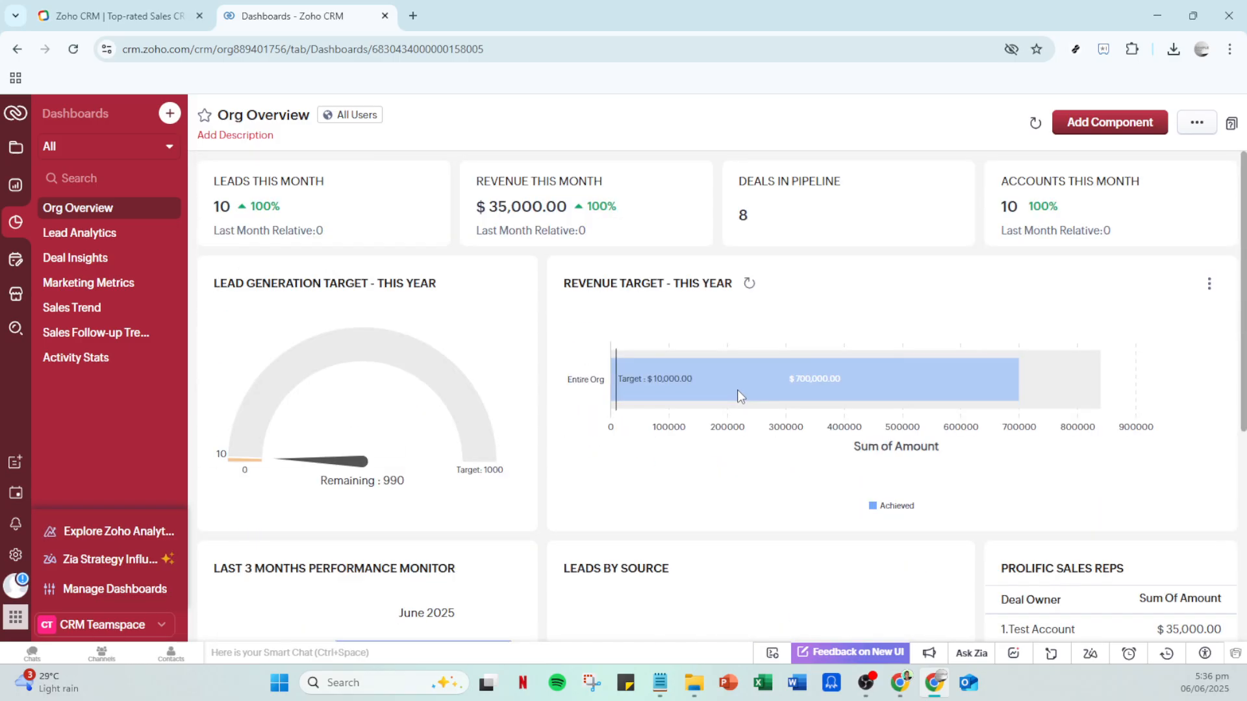
{"action": "mouse_move", "coordinate": [1043, 218]}
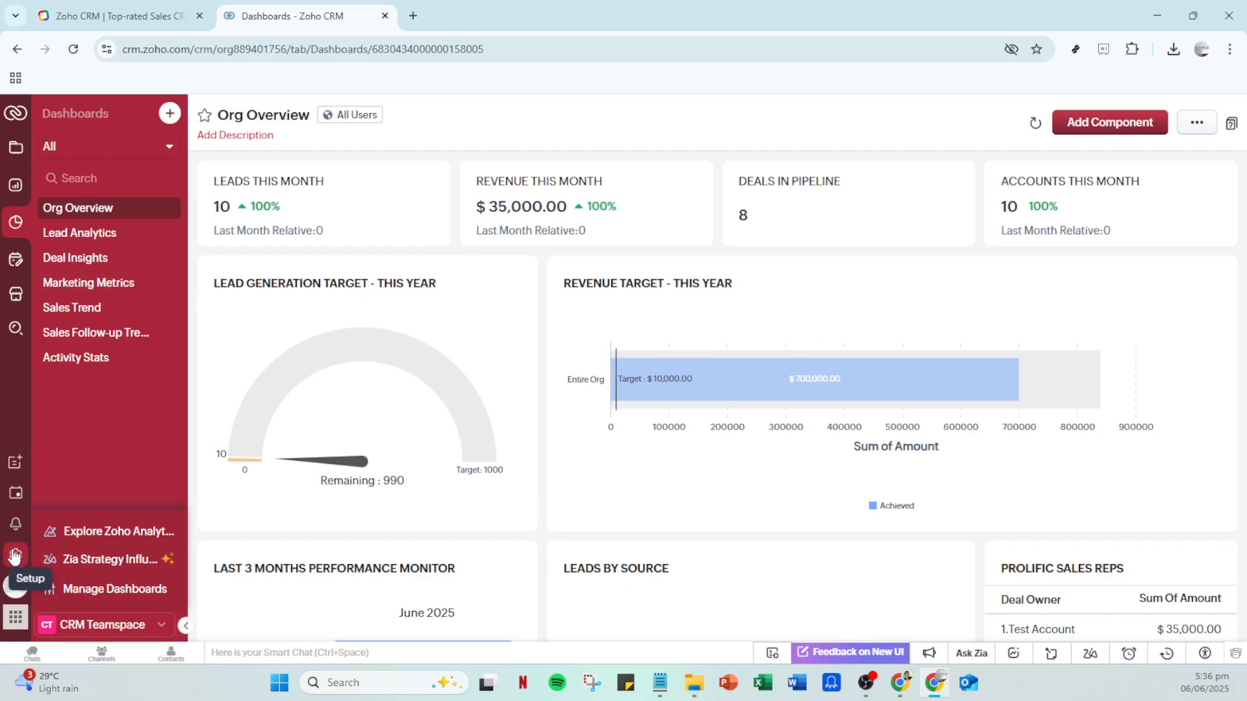
Open Setup on Personal Settings and scroll its sidebar down to Automation.
{"action": "left_click", "coordinate": [14, 554]}
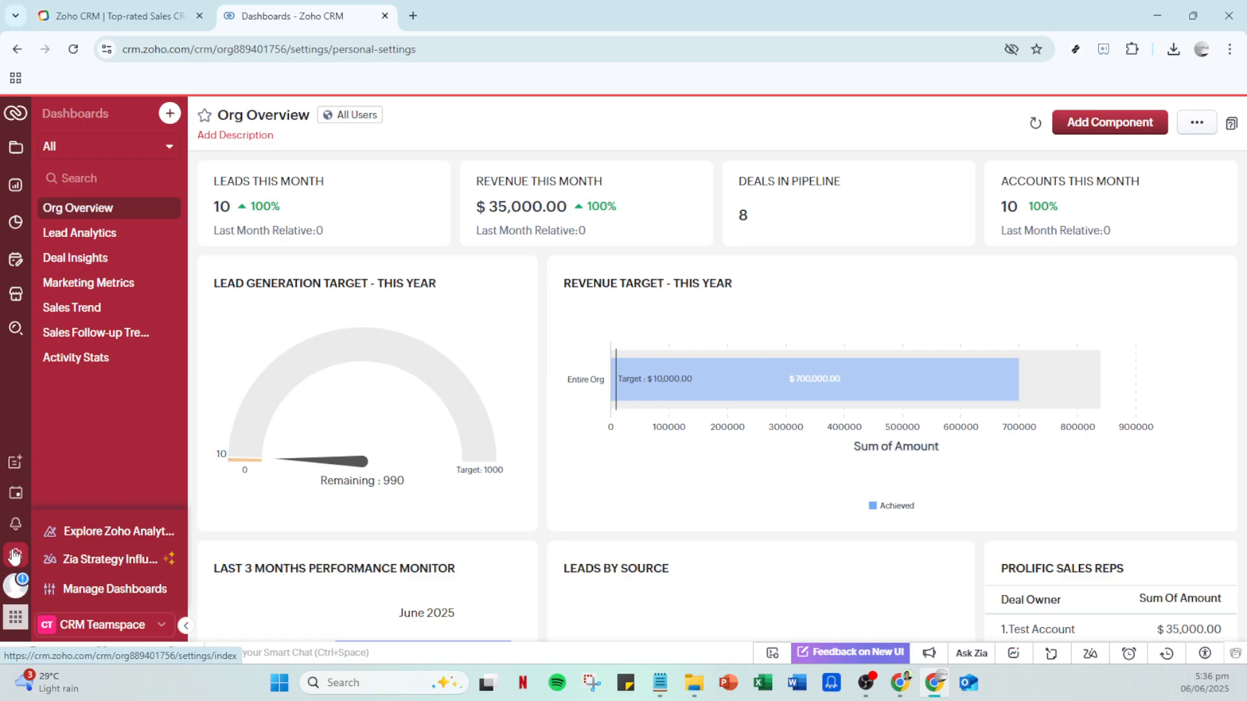
{"action": "left_click", "coordinate": [15, 555]}
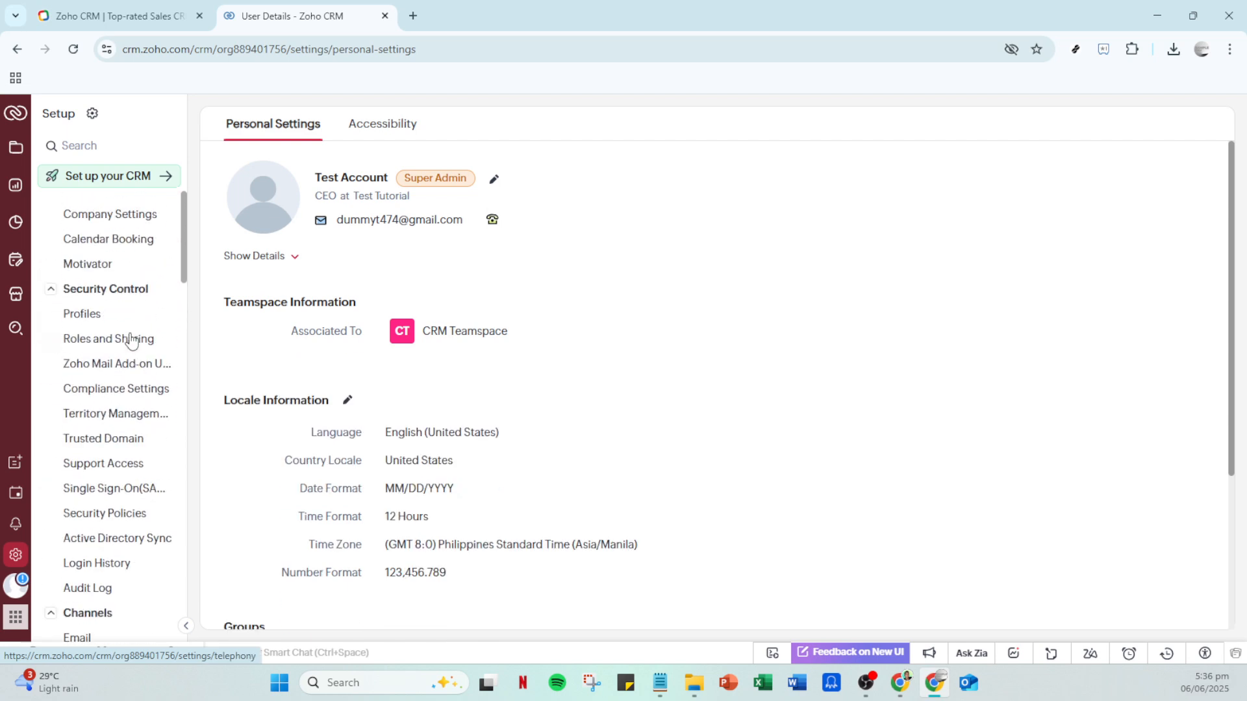
{"action": "left_click", "coordinate": [83, 204]}
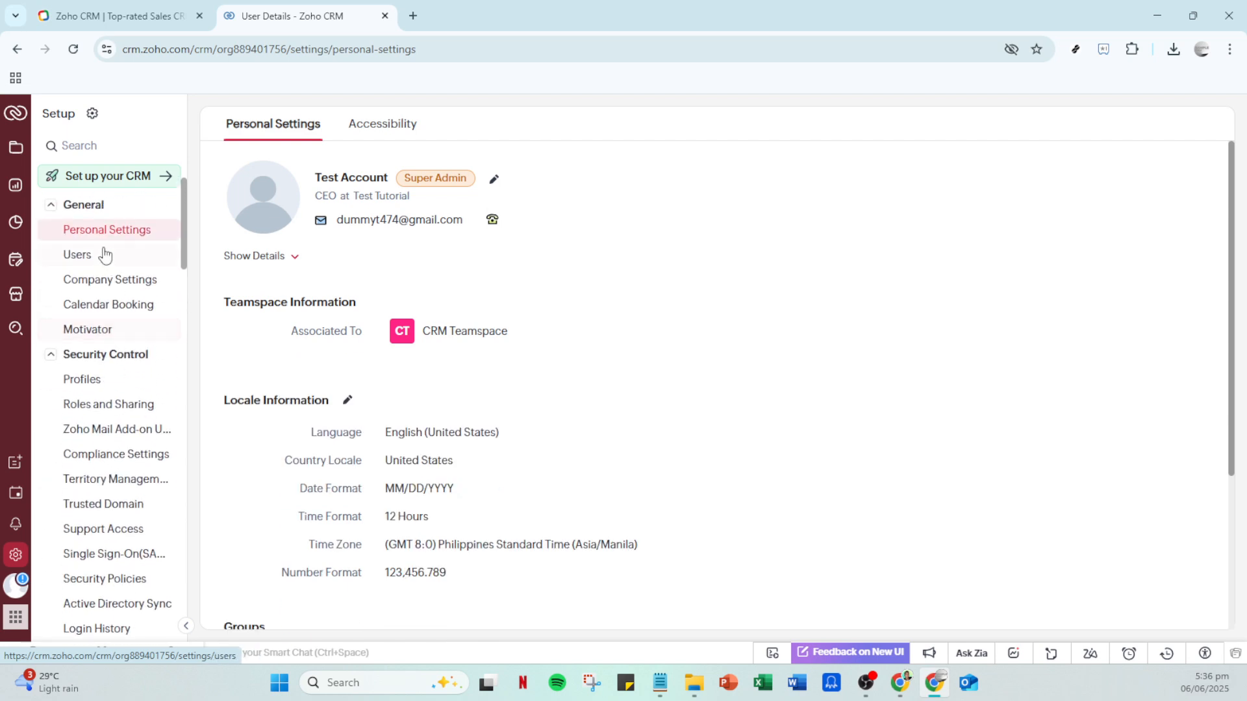
{"action": "scroll", "scroll_direction": "down", "scroll_amount": 3}
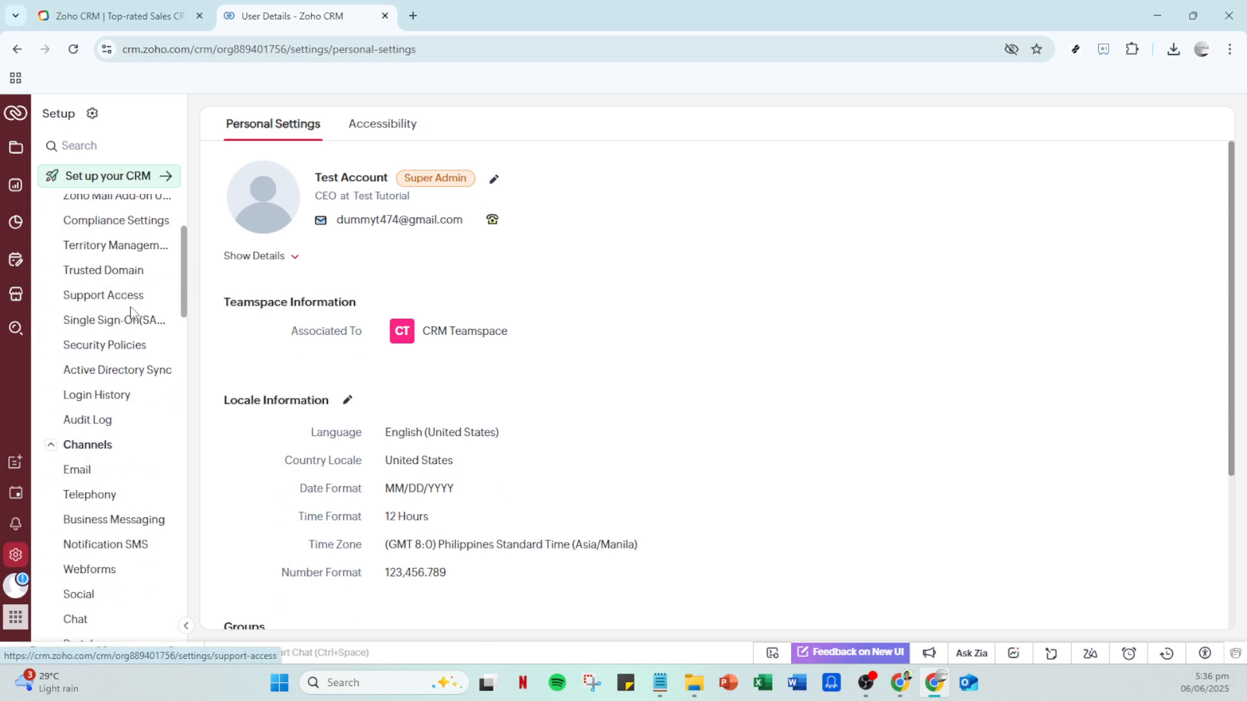
{"action": "scroll", "scroll_direction": "down", "scroll_amount": 3}
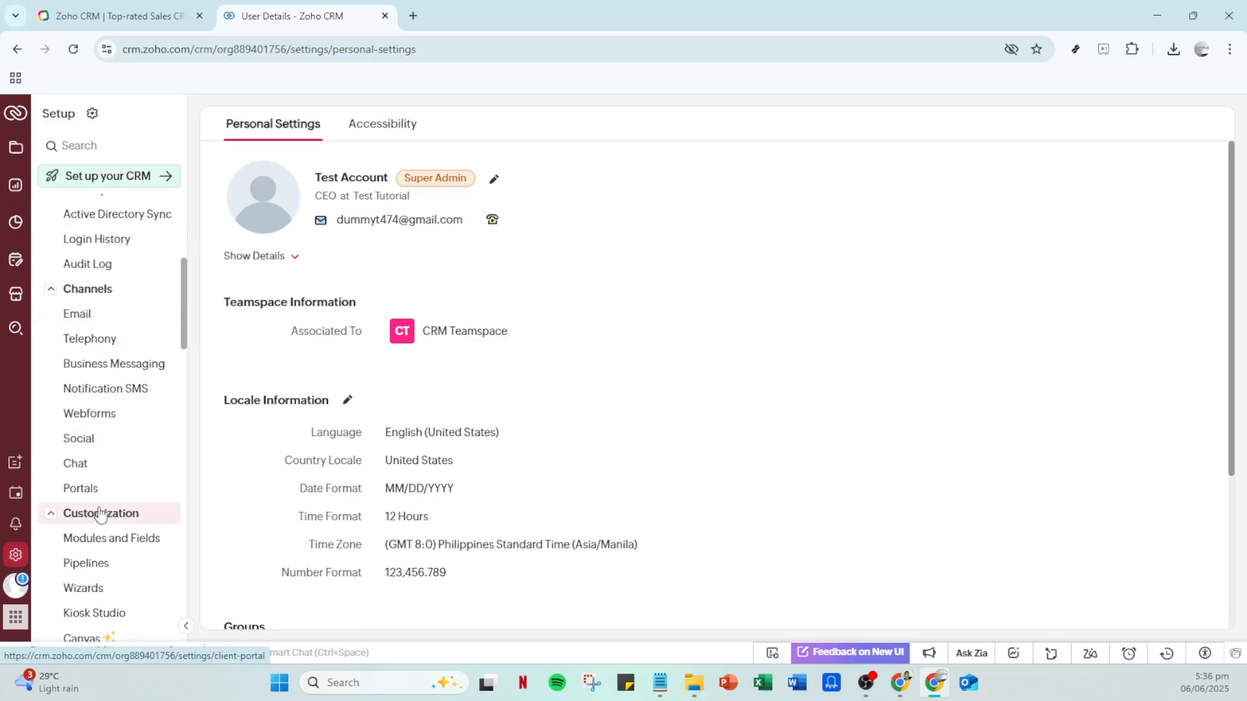
{"action": "mouse_move", "coordinate": [112, 544]}
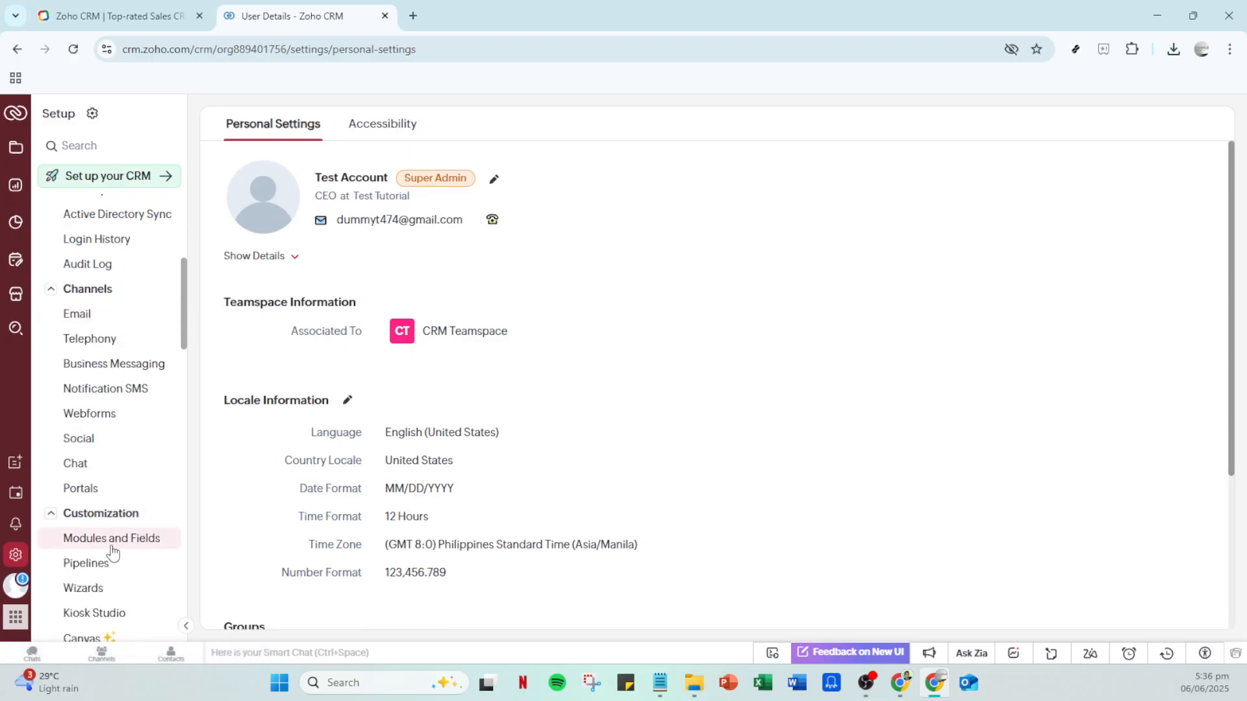
{"action": "scroll", "scroll_direction": "down", "scroll_amount": 3}
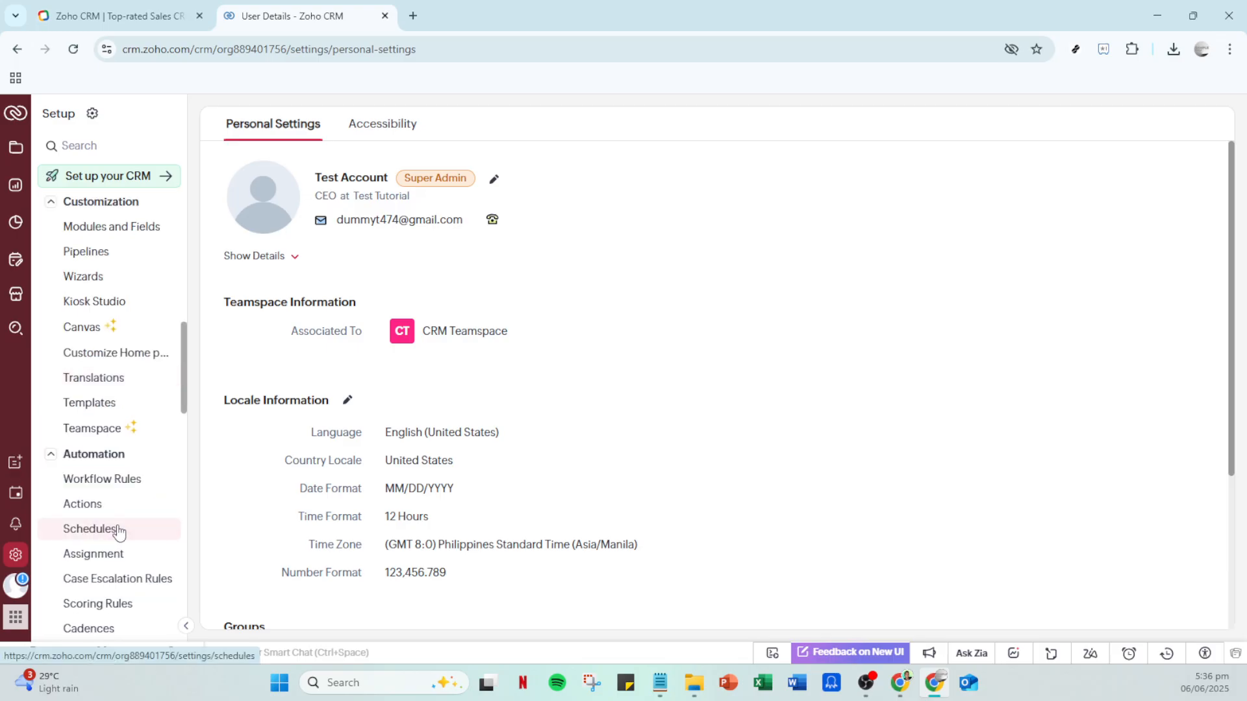
{"action": "mouse_move", "coordinate": [101, 479]}
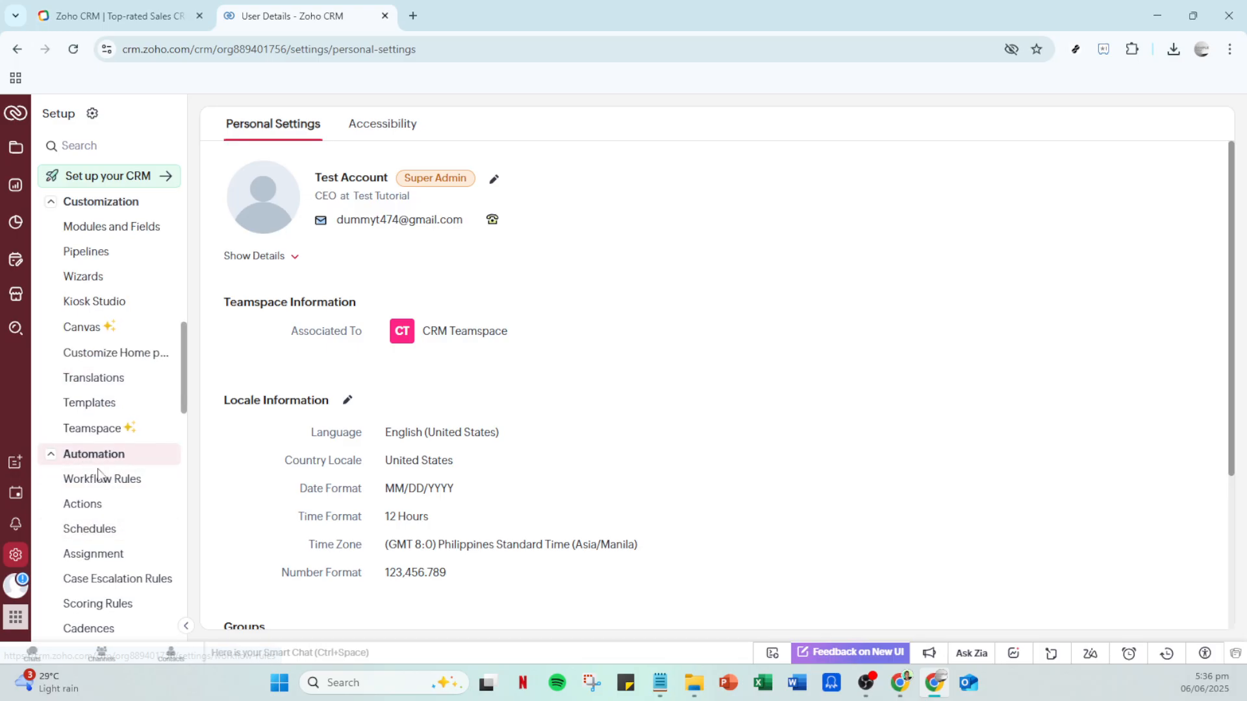
Show Workflow Rules listing the active Big Deal Rule, then scroll to Data Administration.
{"action": "left_click", "coordinate": [101, 479]}
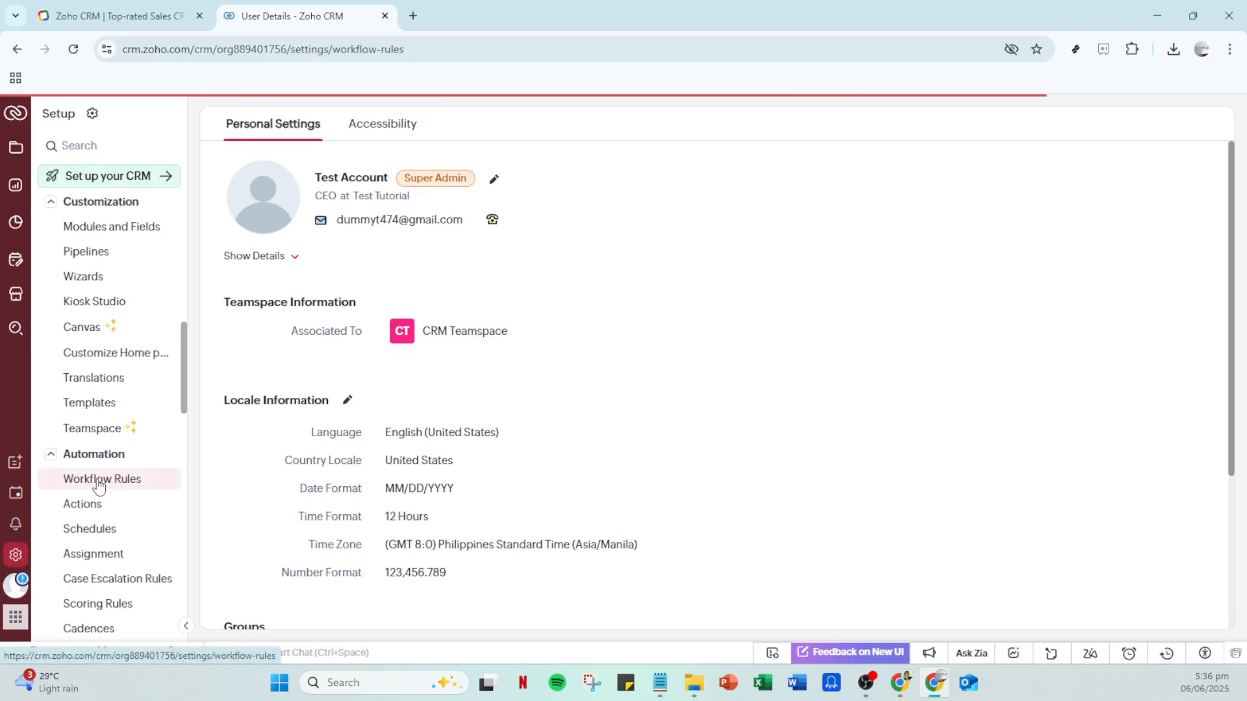
{"action": "left_click", "coordinate": [101, 479]}
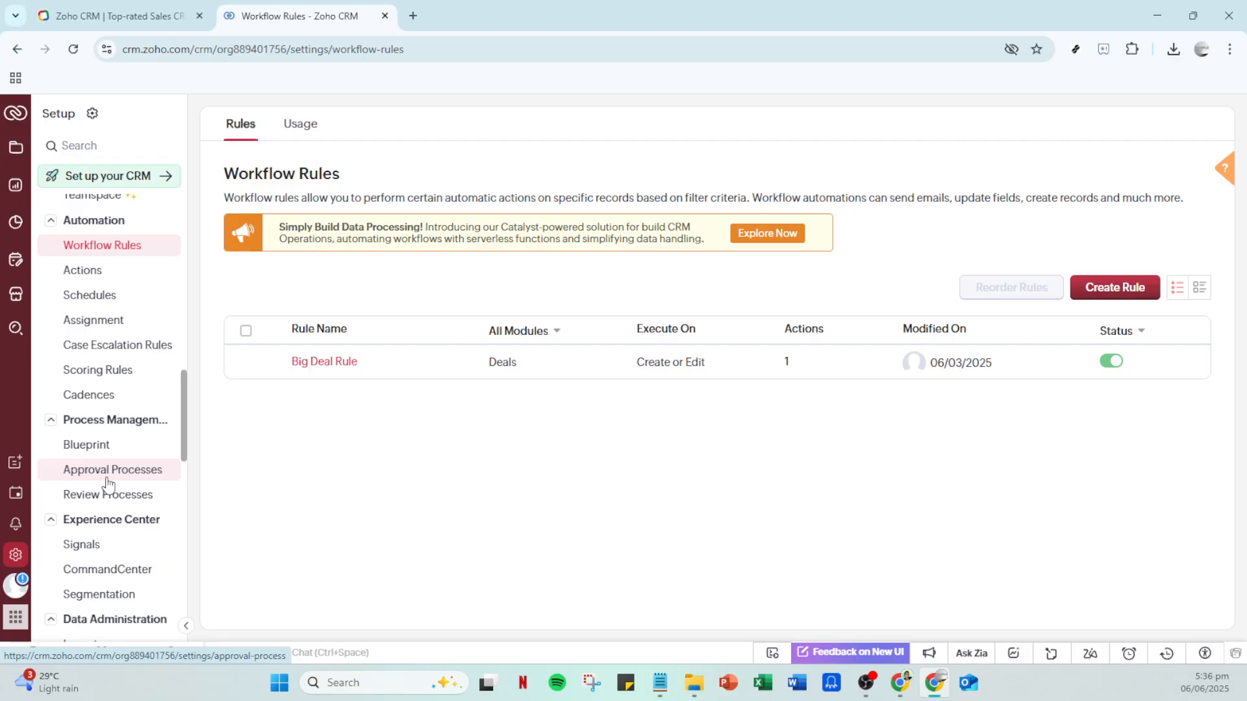
{"action": "scroll", "scroll_direction": "down", "scroll_amount": 3}
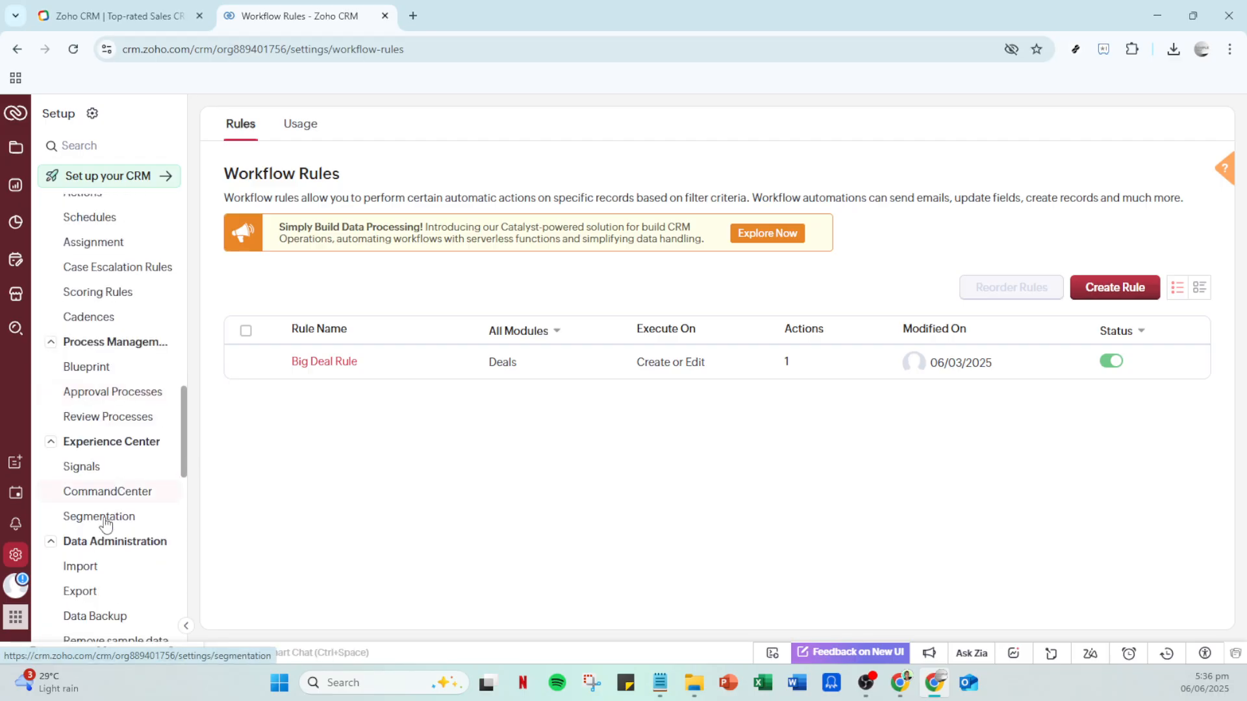
{"action": "scroll", "scroll_direction": "down", "scroll_amount": 3}
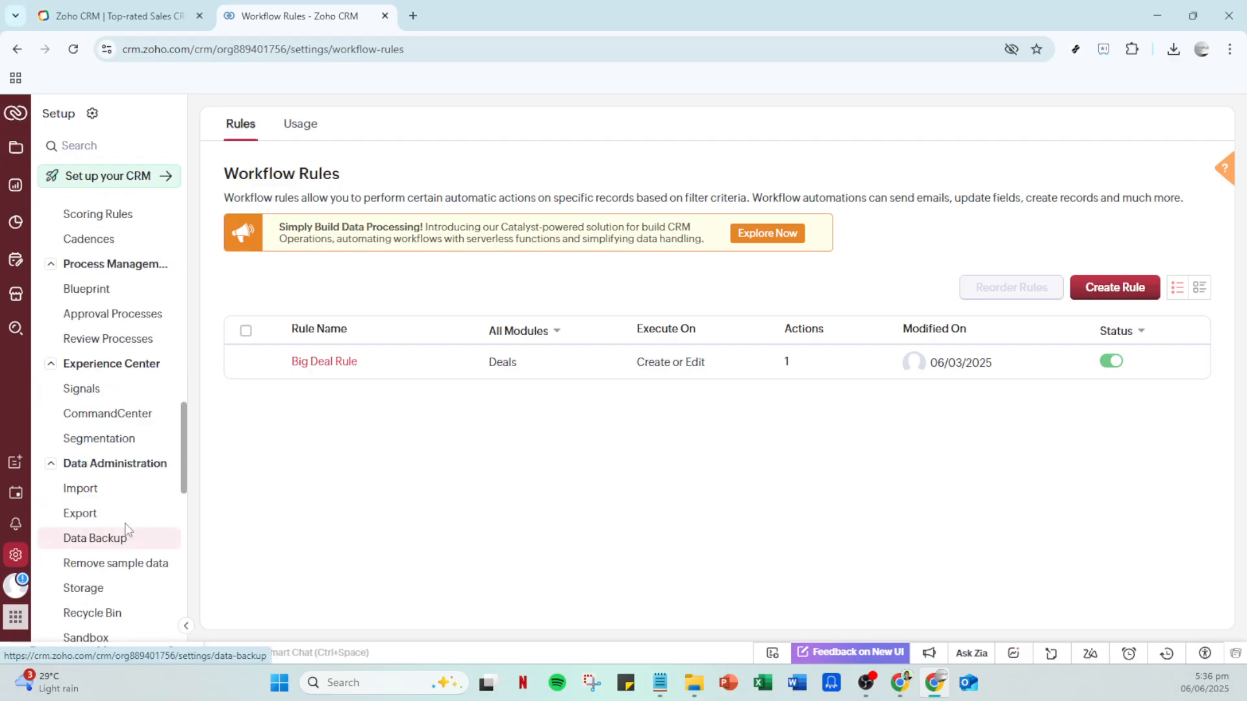
{"action": "mouse_move", "coordinate": [80, 513]}
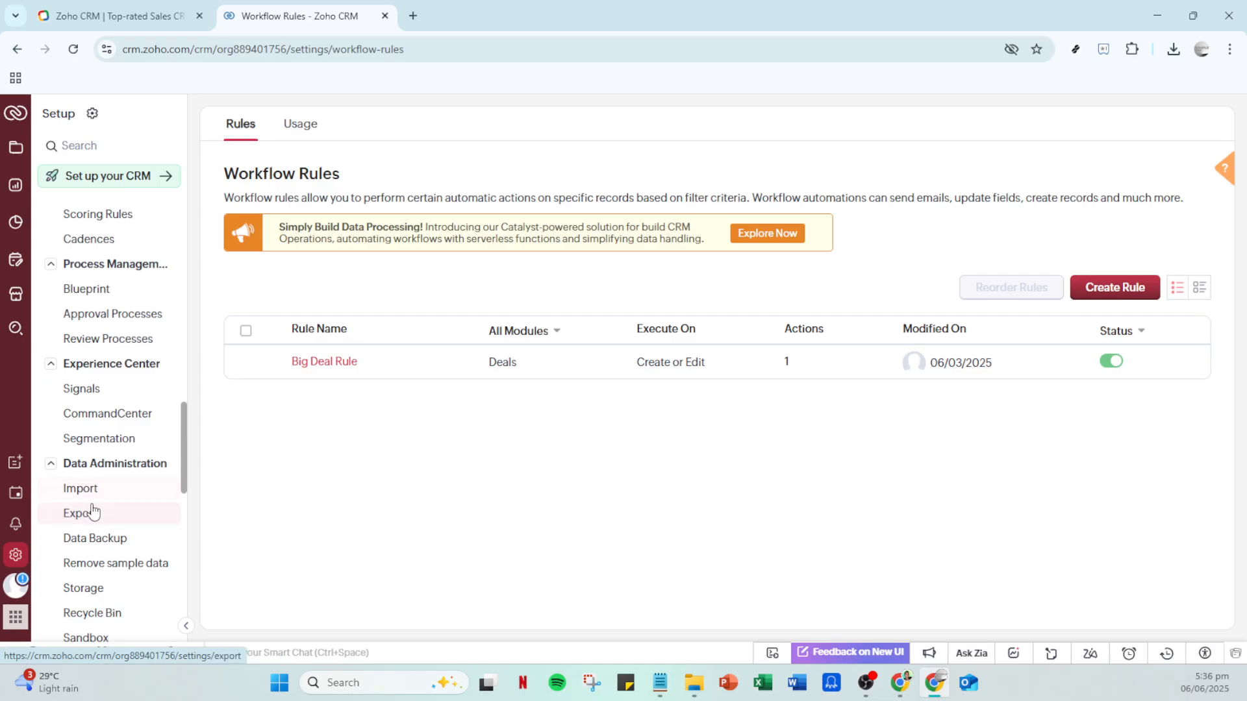
View the Export Data page, then the Import page with Salesforce and HubSpot migration tools.
{"action": "left_click", "coordinate": [79, 513]}
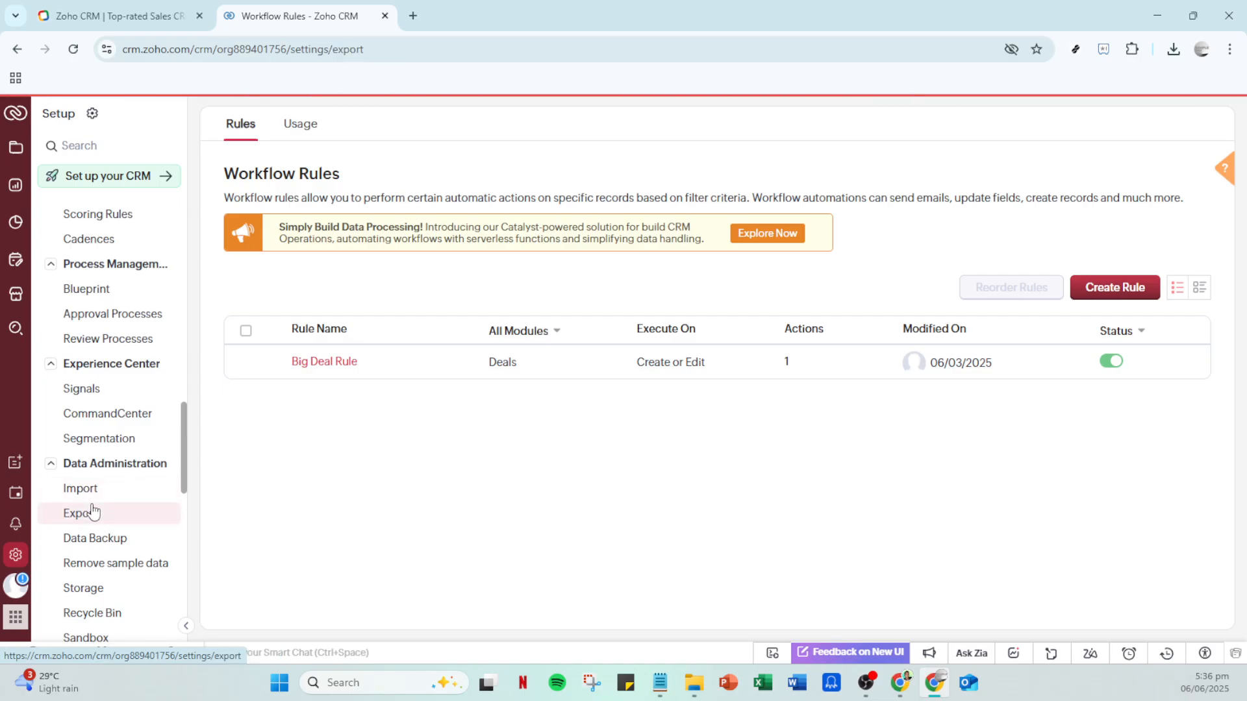
{"action": "left_click", "coordinate": [79, 513]}
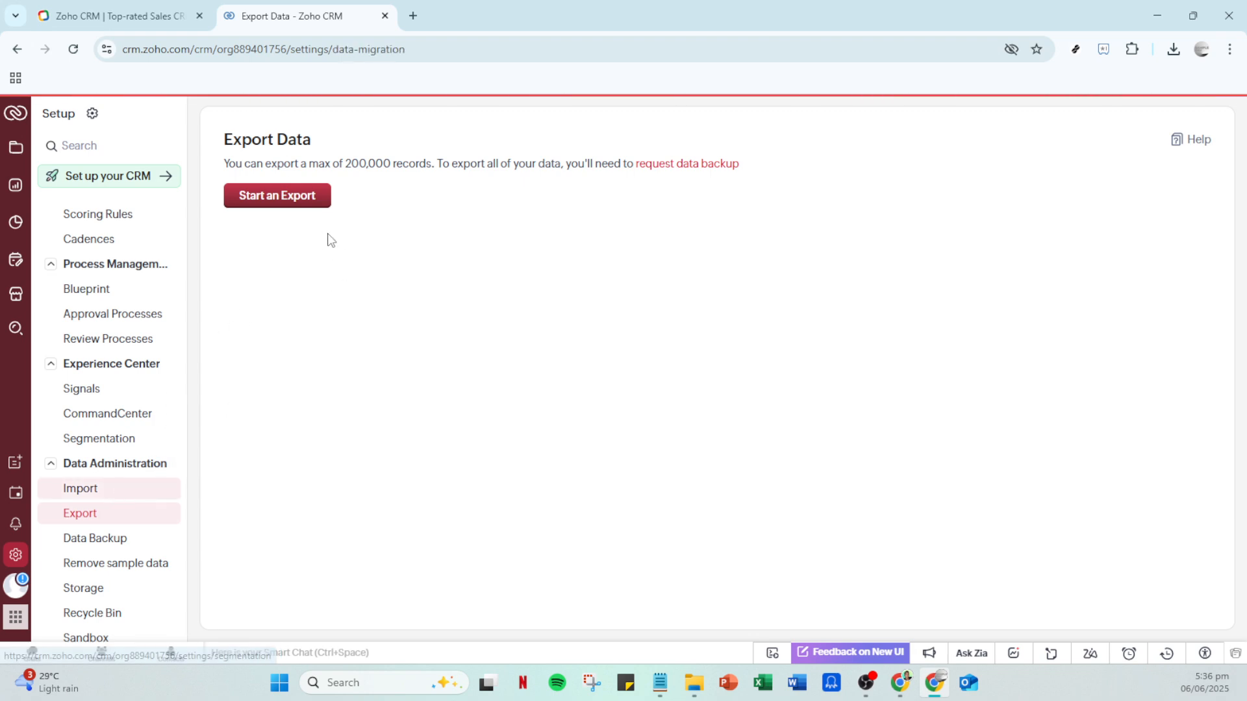
{"action": "left_click", "coordinate": [80, 488]}
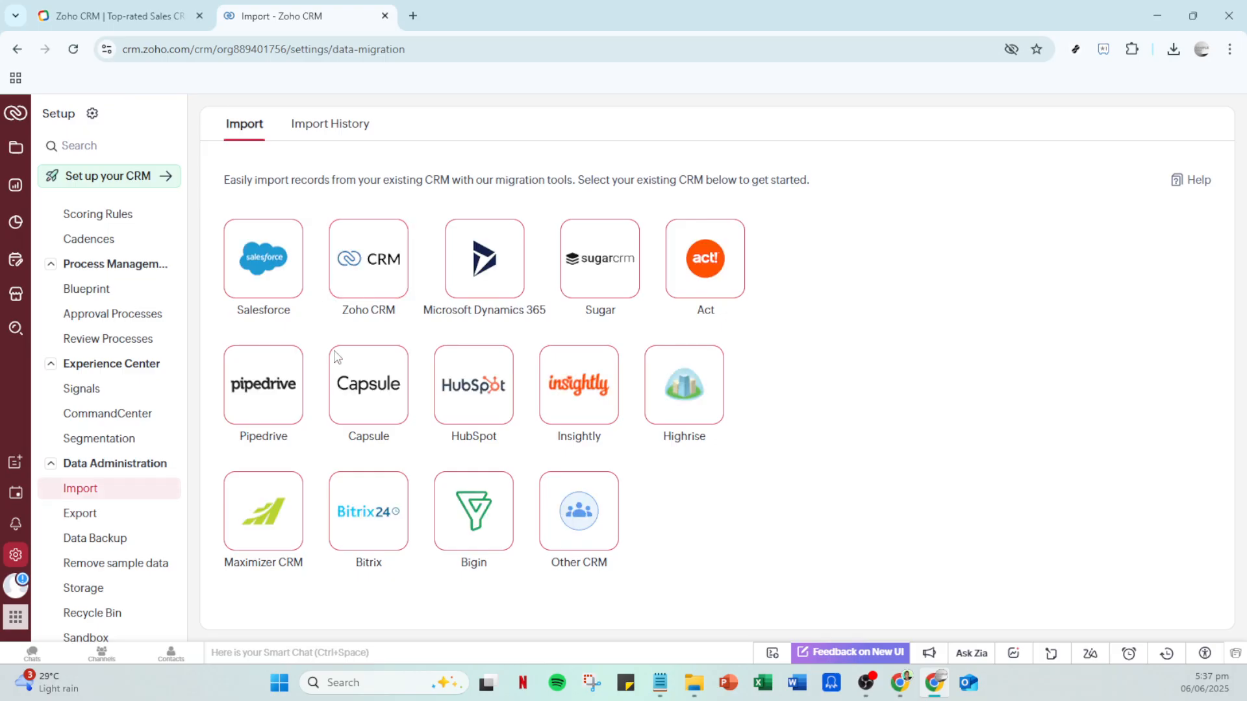